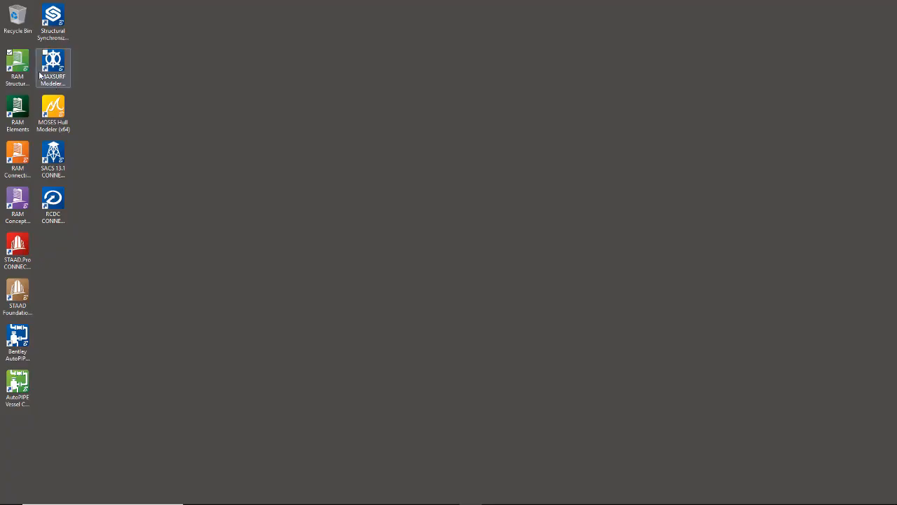
Step: Launch RAM Structural System and keep the RAM Concept link allowed alongside the SBeam and Connection links
left_click(17, 67)
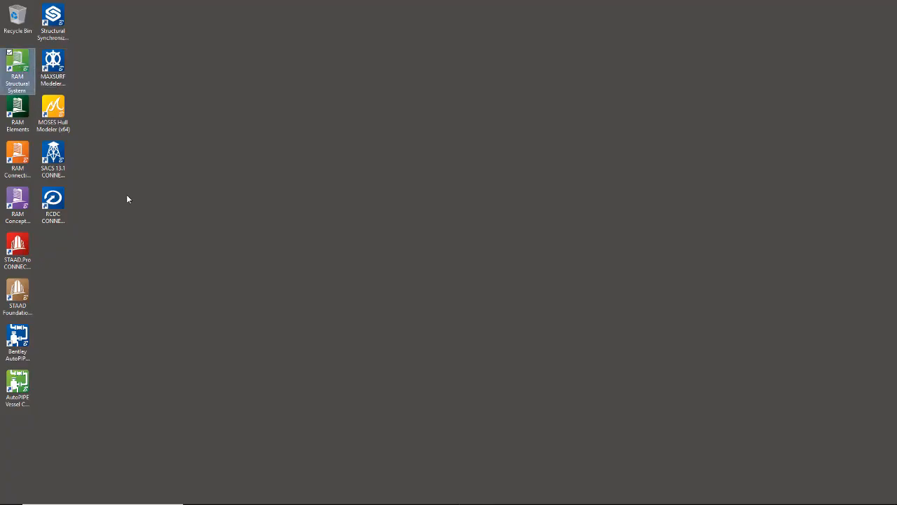
double_click(17, 68)
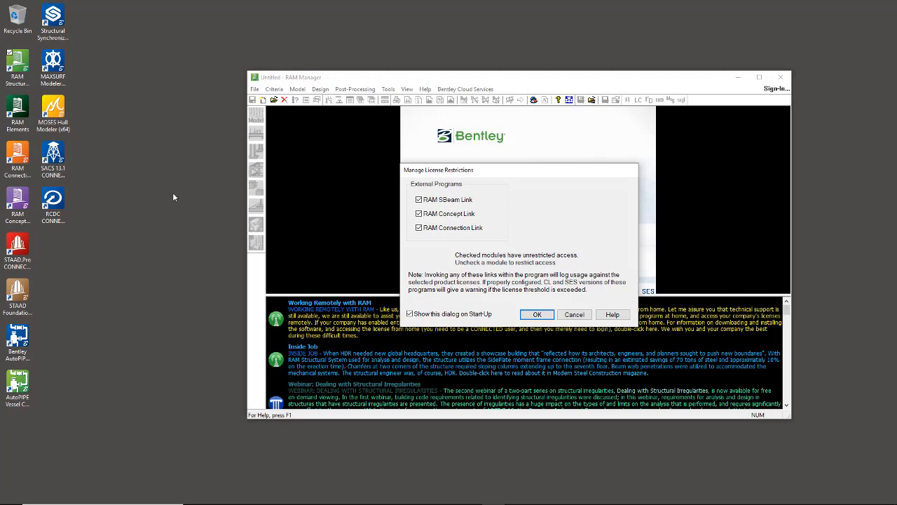
mouse_move(174, 196)
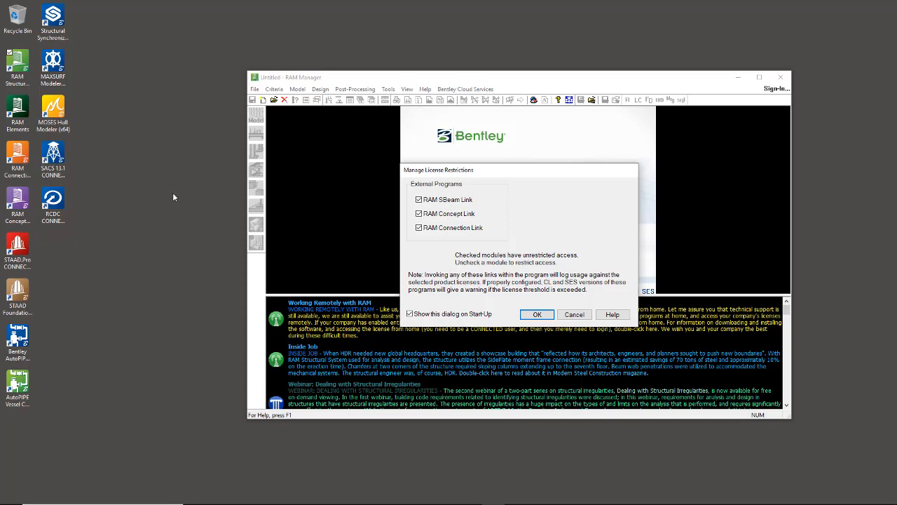
mouse_move(488, 177)
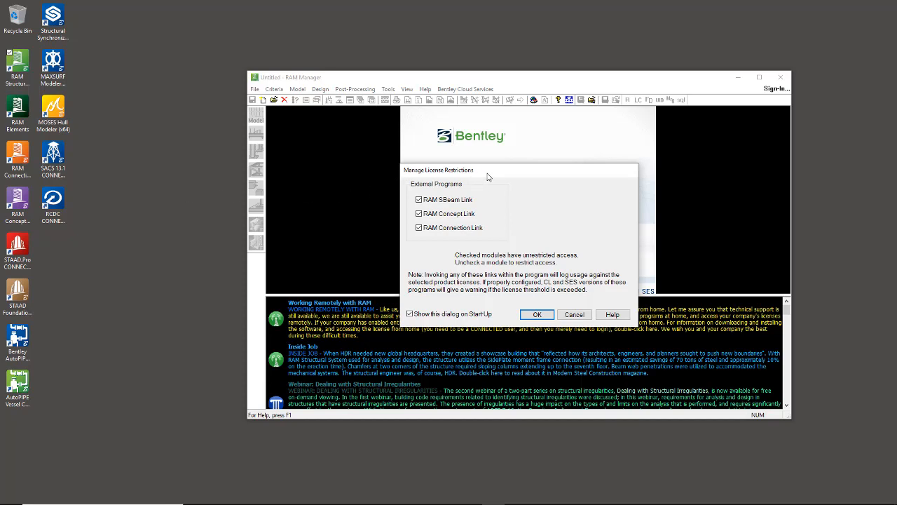
mouse_move(499, 185)
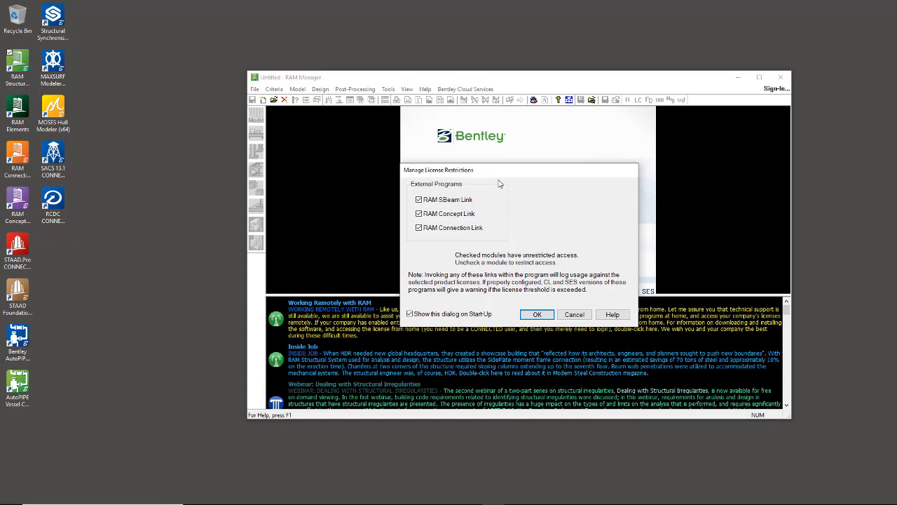
left_click(418, 213)
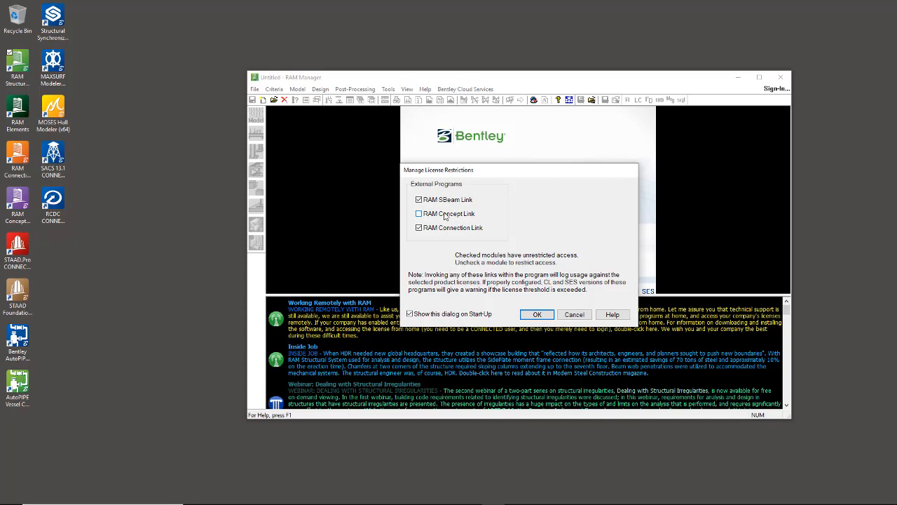
left_click(418, 213)
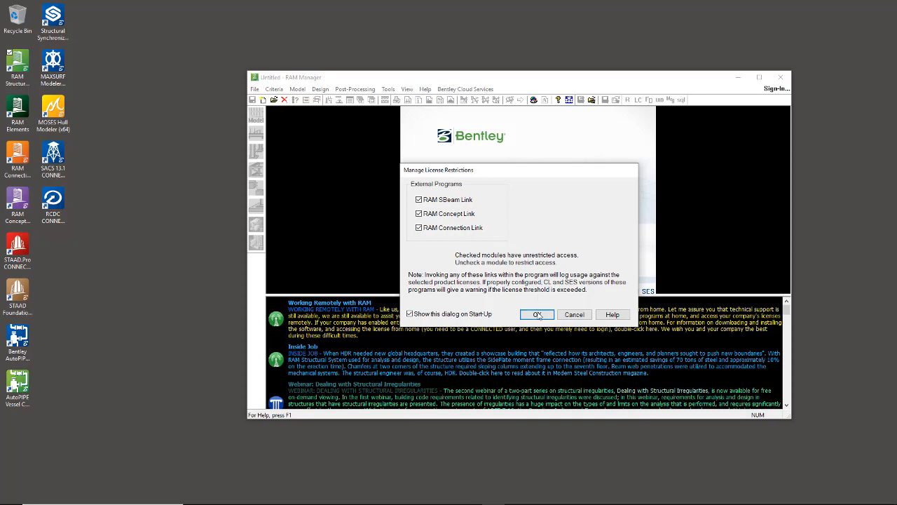
Step: Accept the license restrictions and open the steel_frame_imf_rbs model from the RAM Manager start page
left_click(535, 314)
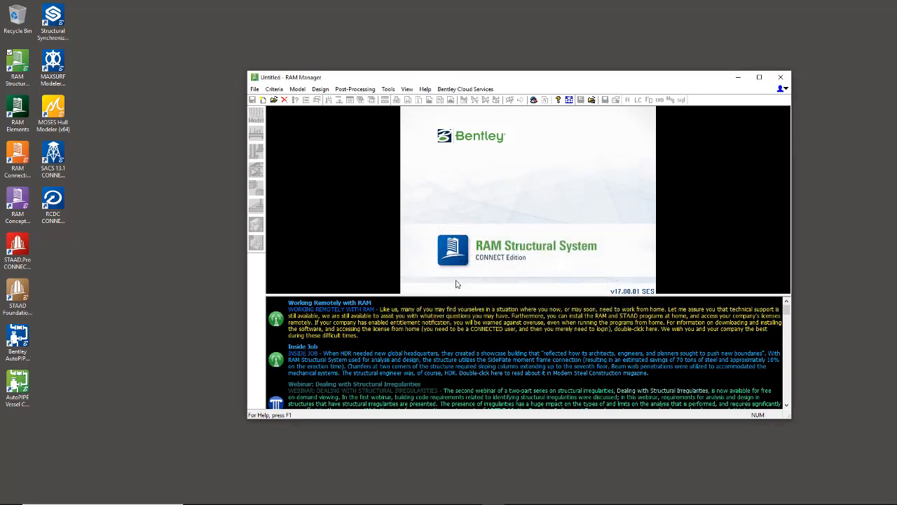
left_click(782, 89)
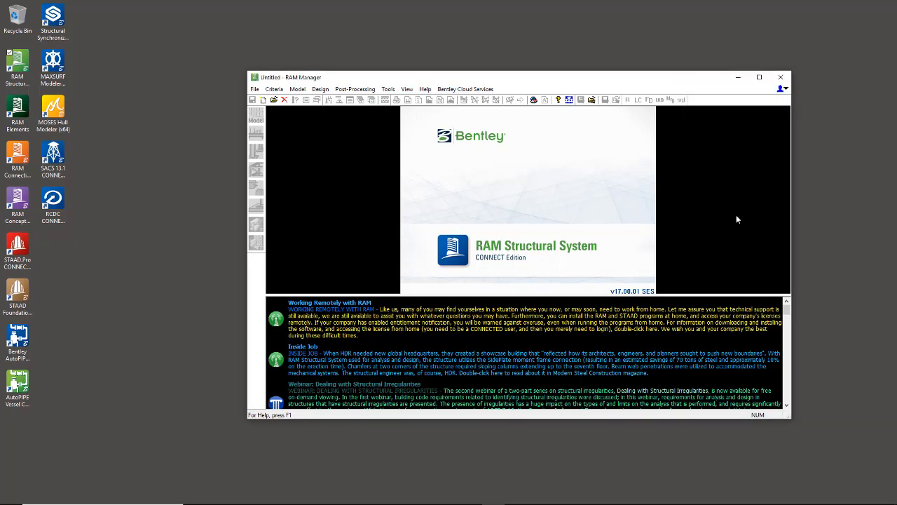
left_click(255, 90)
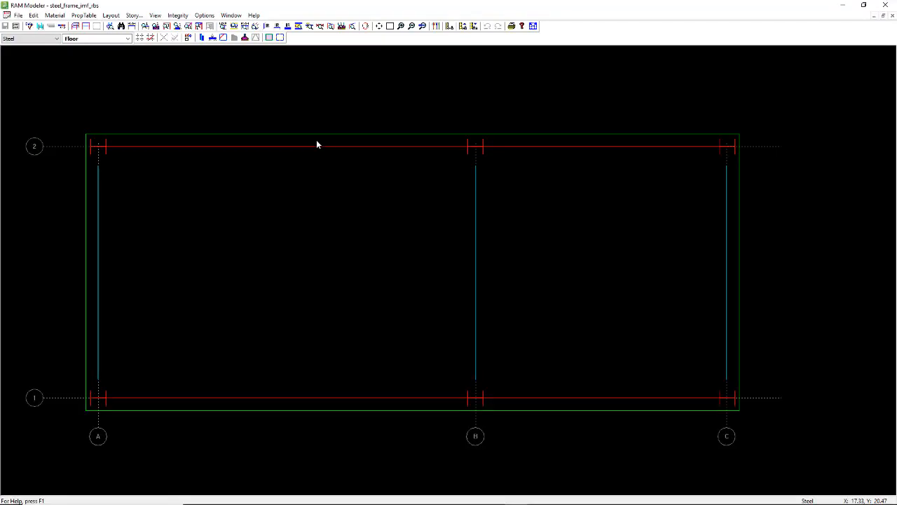
mouse_move(484, 168)
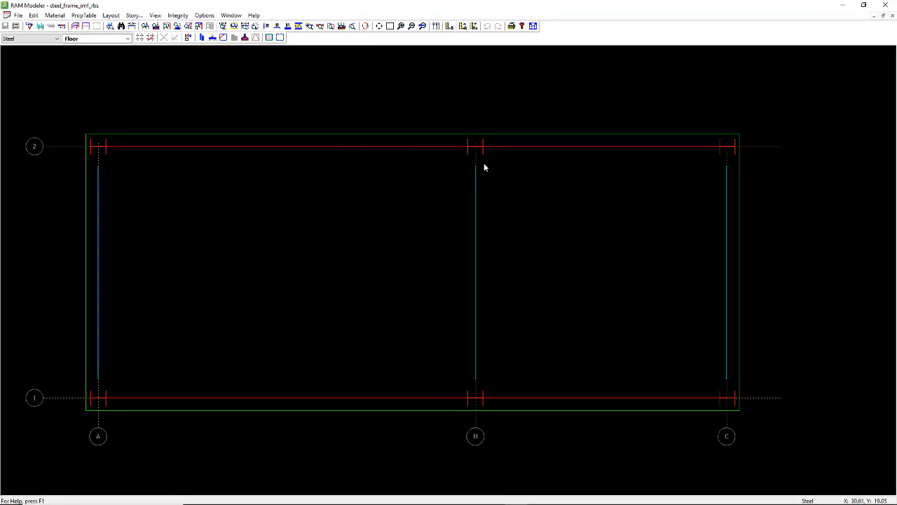
mouse_move(734, 138)
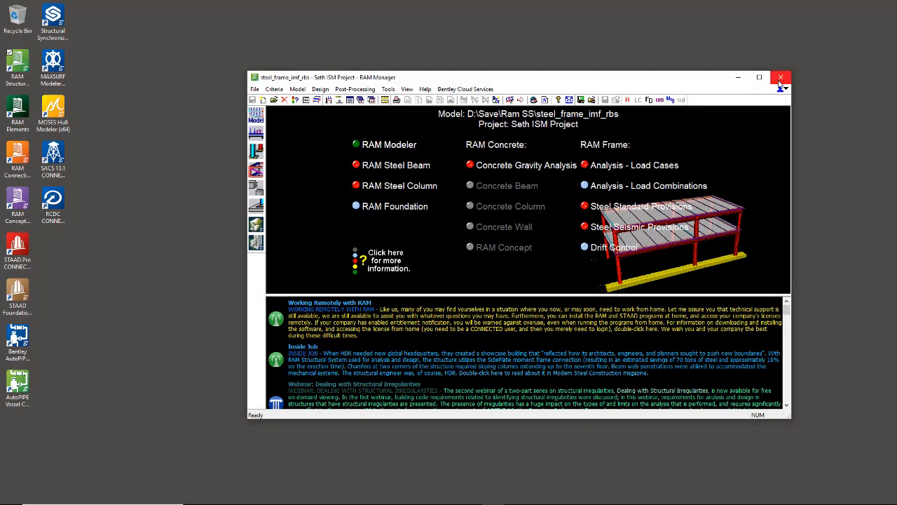
Step: Close RAM Manager, then in RAM Elements' License Configuration start a RAM Connection license and confirm
left_click(781, 77)
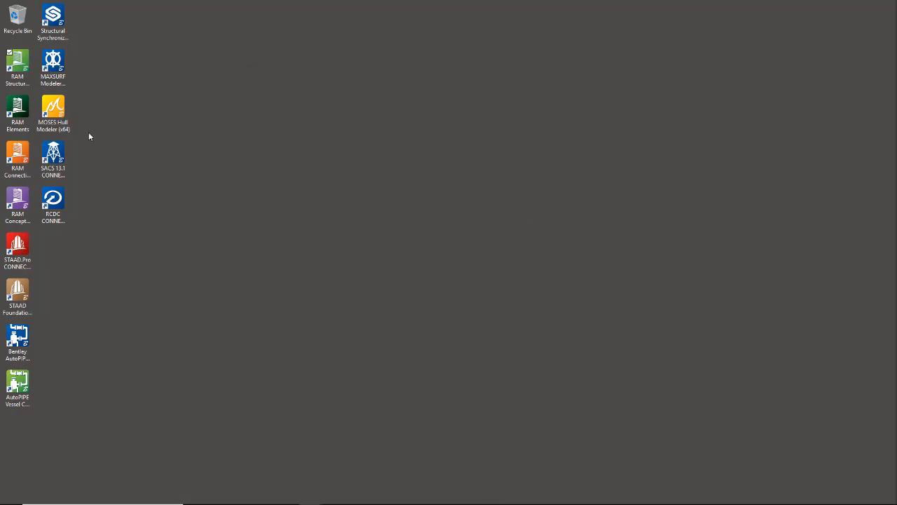
mouse_move(17, 112)
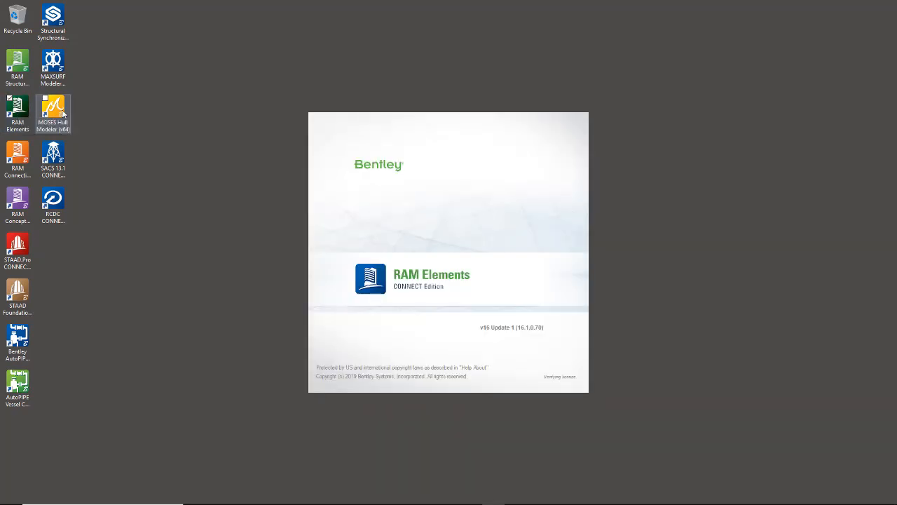
mouse_move(283, 171)
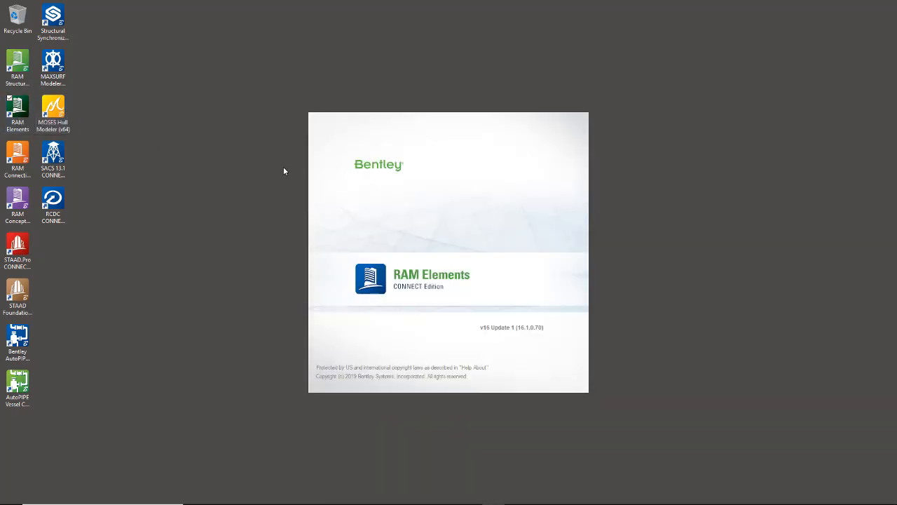
mouse_move(280, 172)
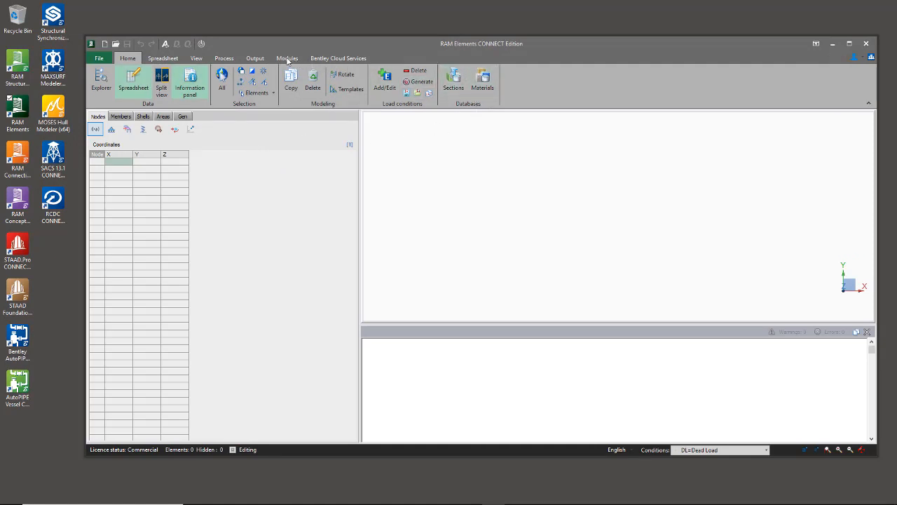
left_click(286, 57)
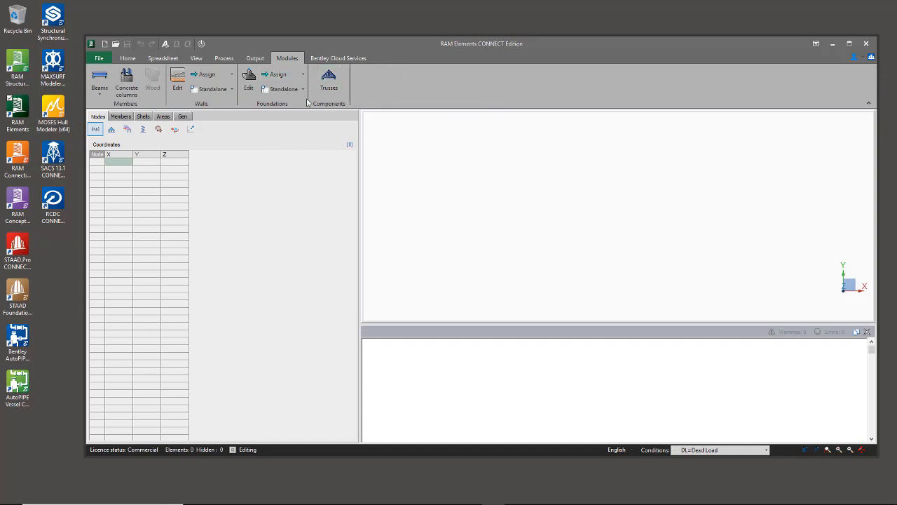
left_click(98, 58)
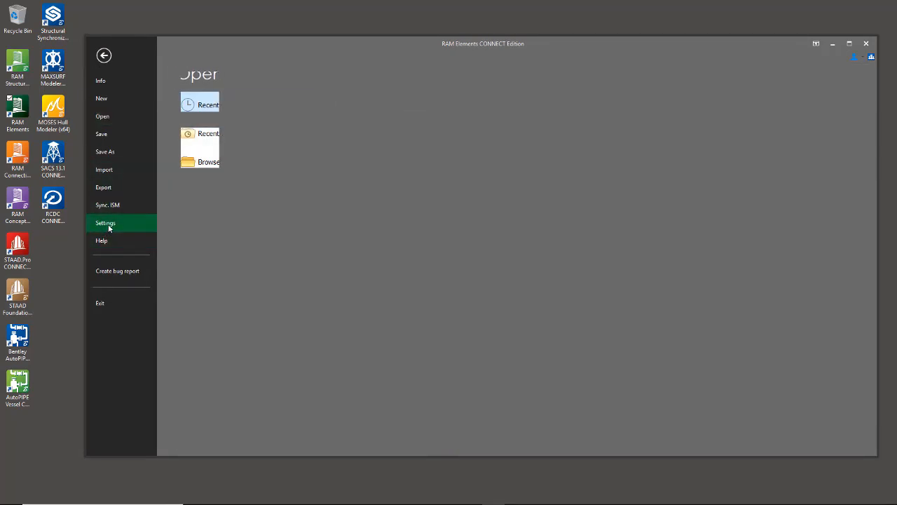
left_click(103, 56)
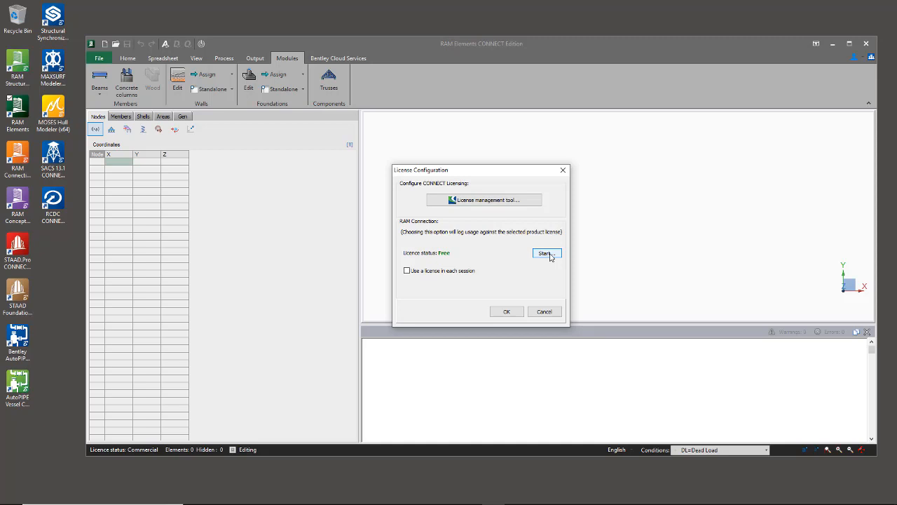
left_click(406, 269)
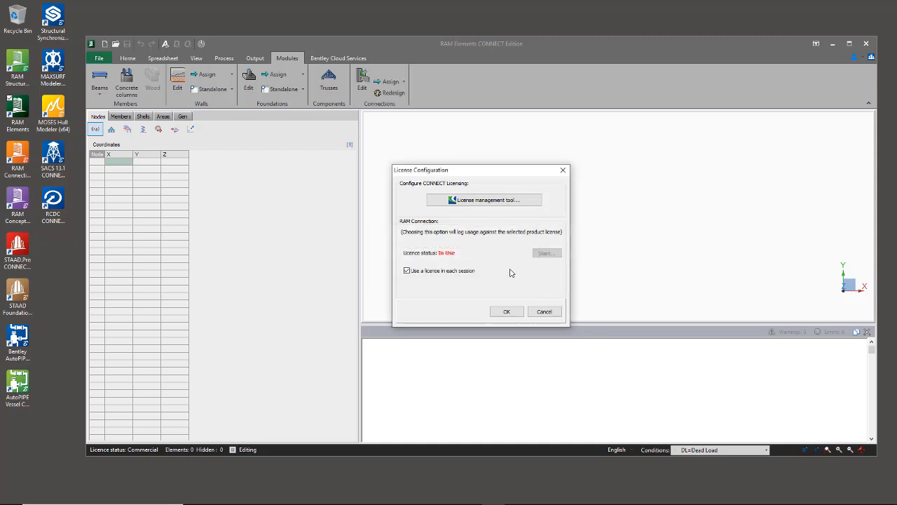
left_click(506, 311)
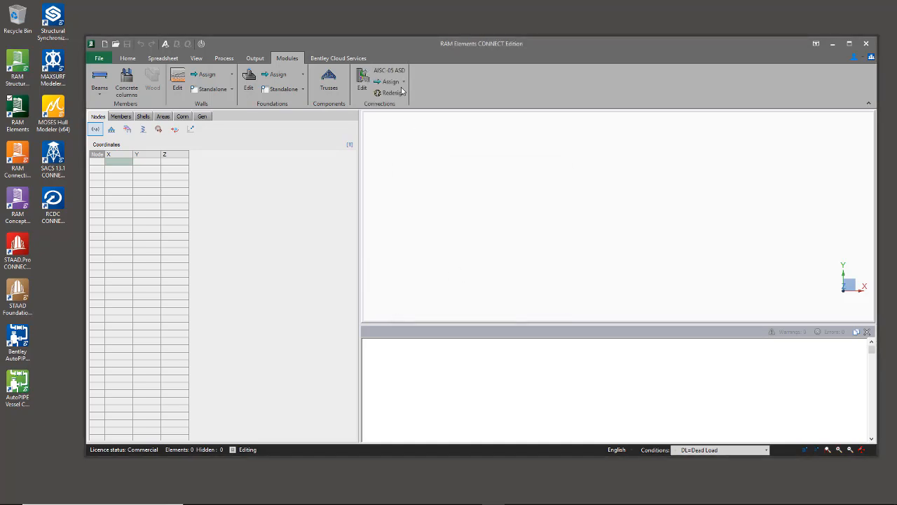
mouse_move(378, 109)
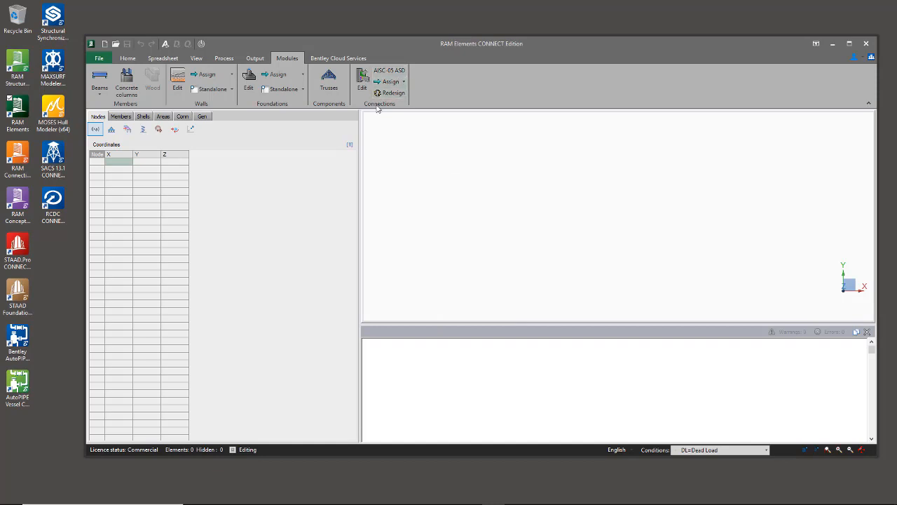
mouse_move(390, 108)
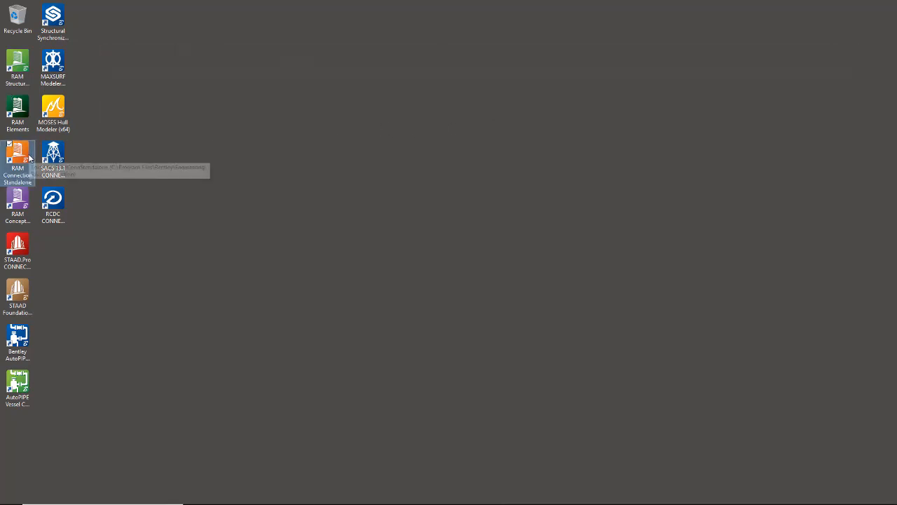
double_click(17, 155)
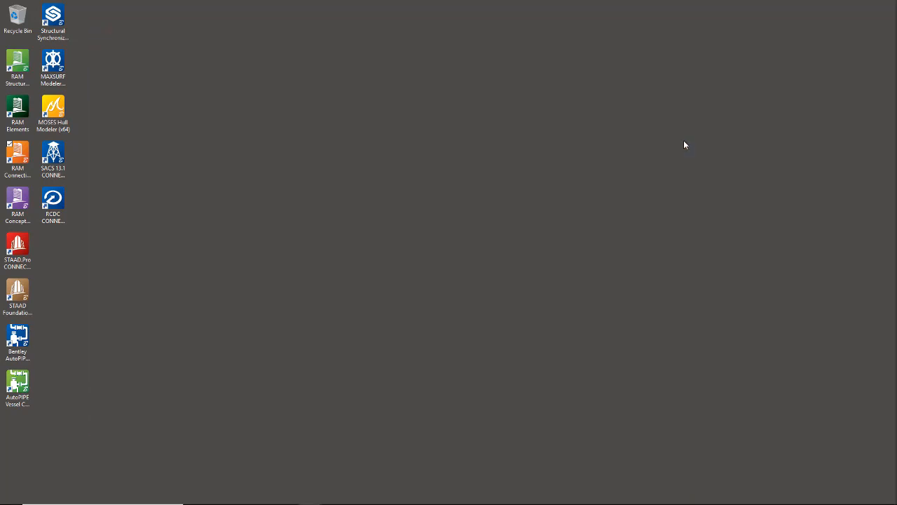
left_click(17, 203)
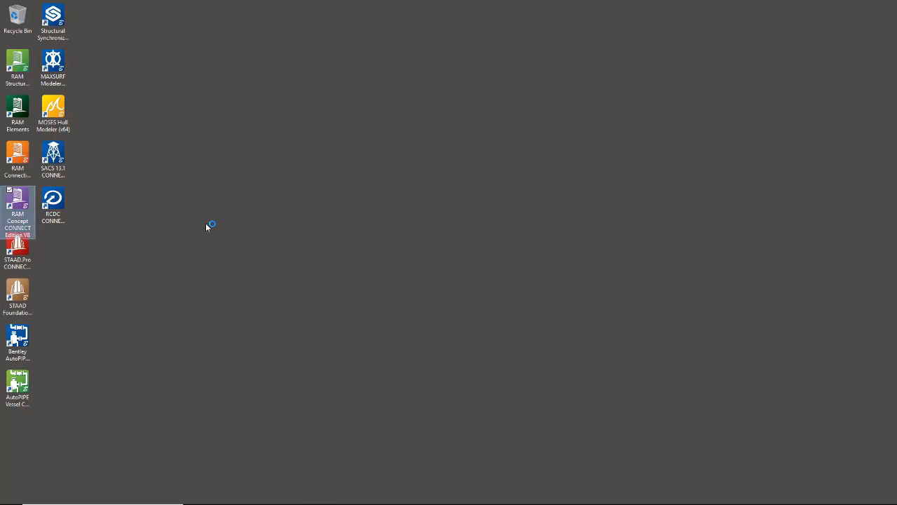
Step: Launch RAM Concept, dismiss its news, and in Manage License Restrictions toggle showing allowed features at start-up
double_click(17, 203)
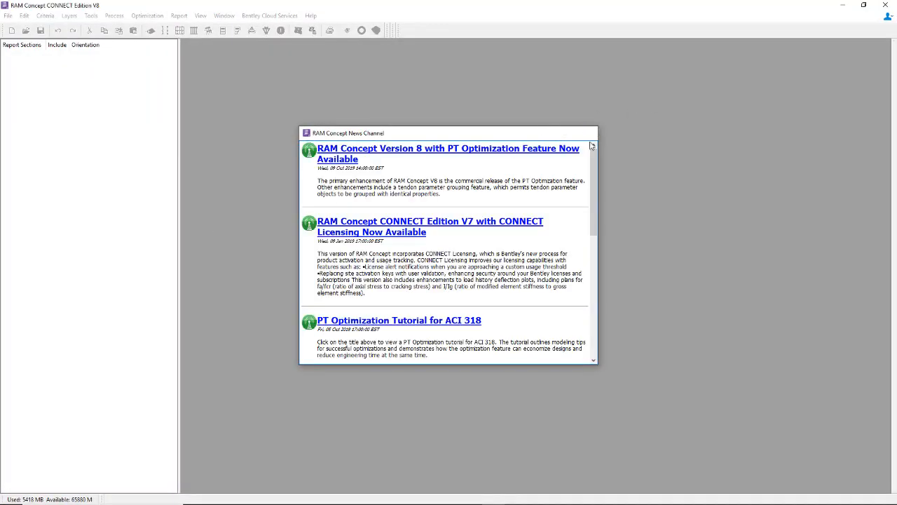
left_click(311, 16)
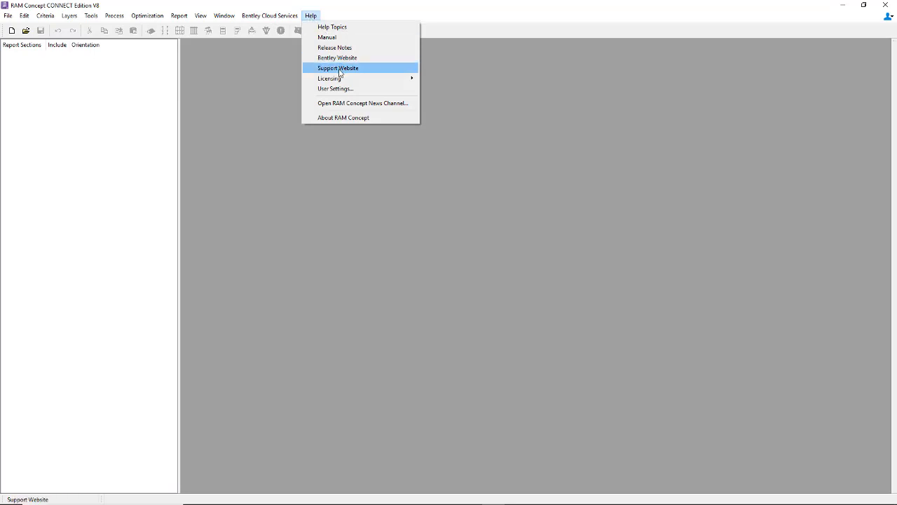
mouse_move(330, 78)
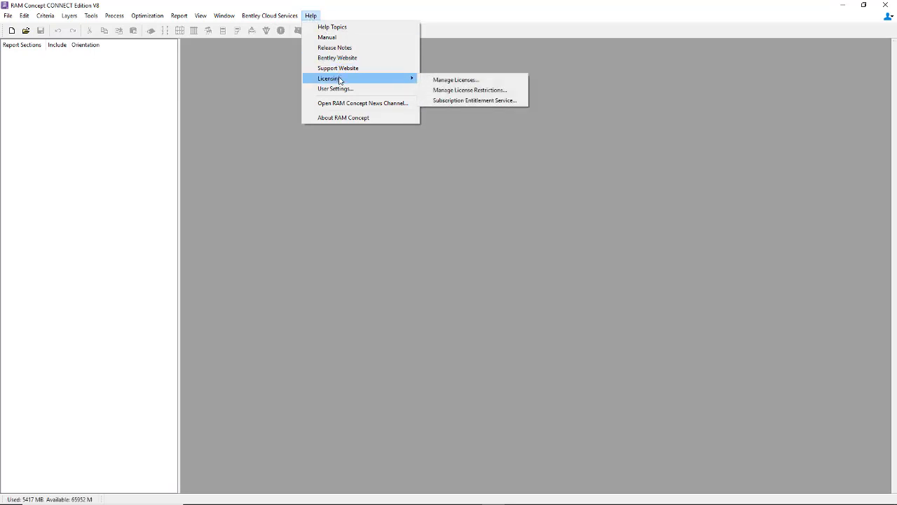
left_click(454, 78)
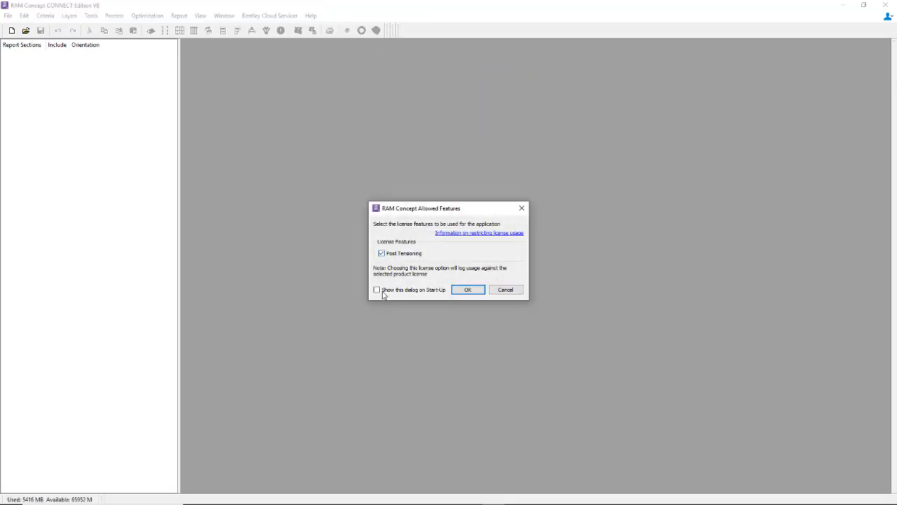
left_click(468, 289)
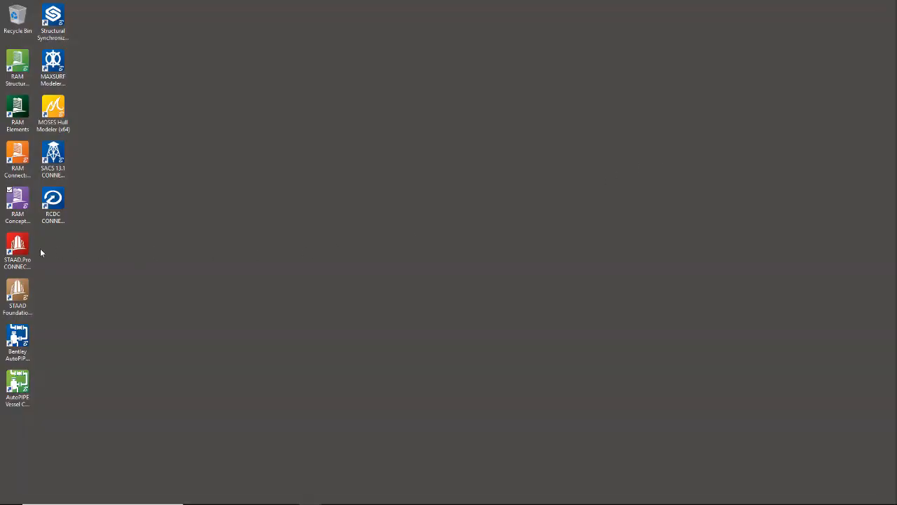
Step: Launch STAAD.Pro and relicense it as STAAD.Pro Advanced with RAM Connection, agreeing to restart now
double_click(17, 249)
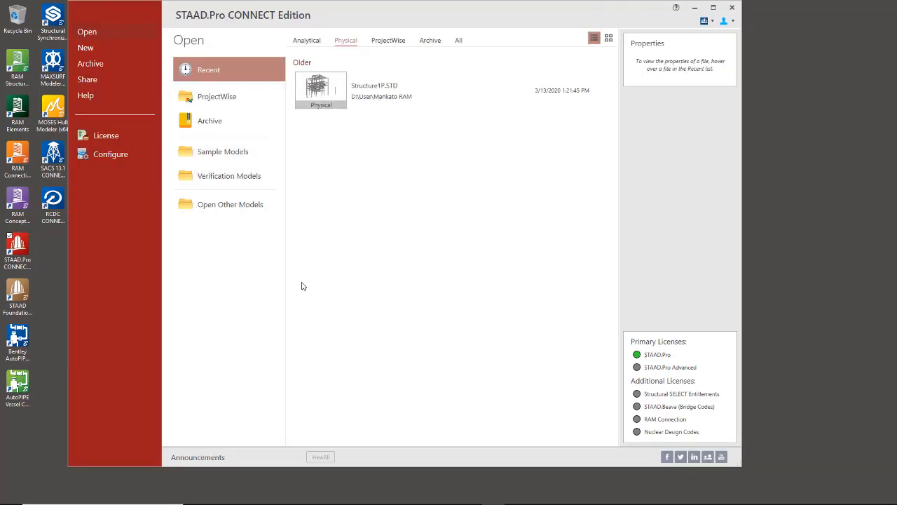
mouse_move(325, 294)
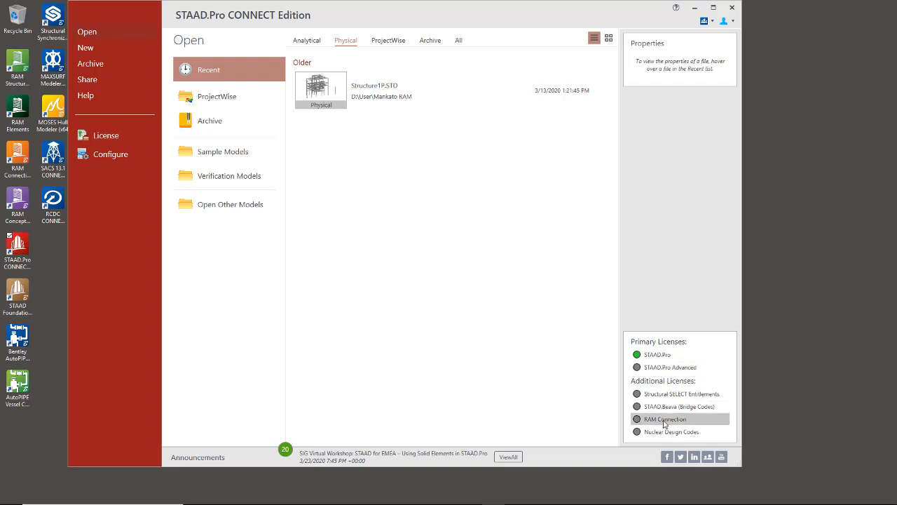
mouse_move(417, 348)
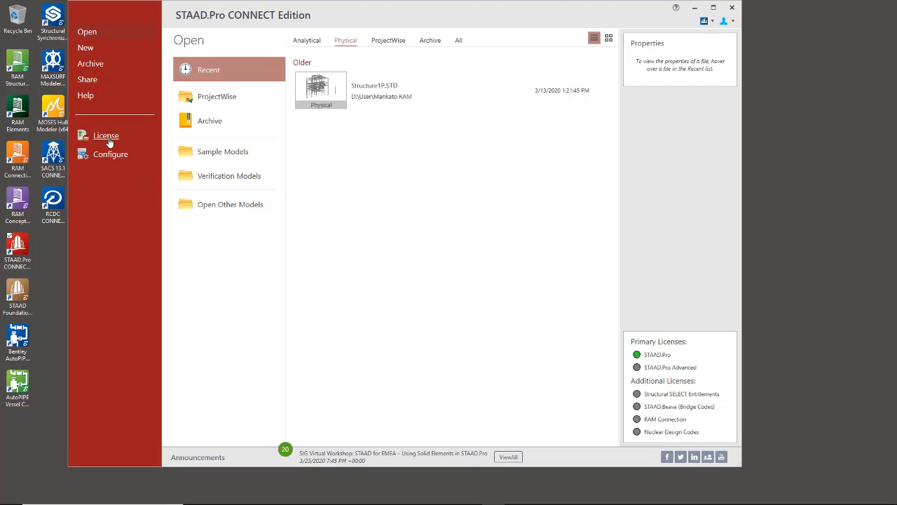
left_click(106, 135)
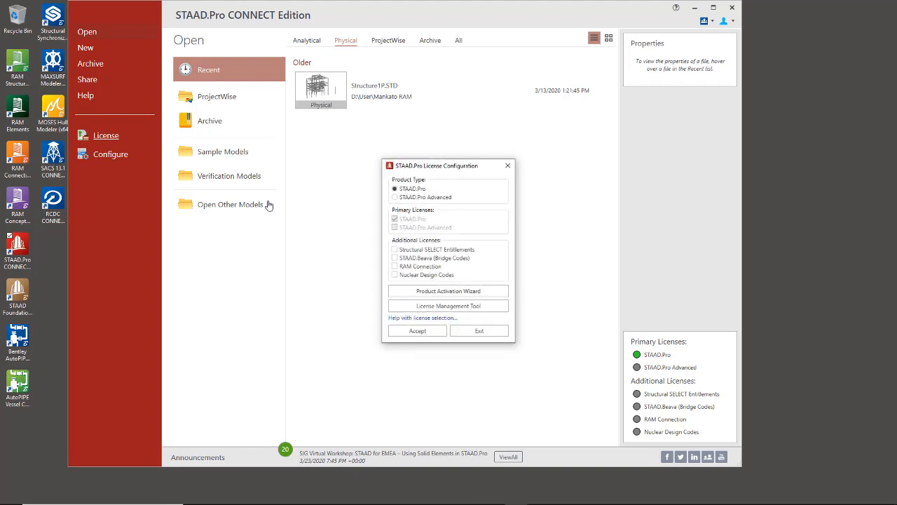
left_click(395, 197)
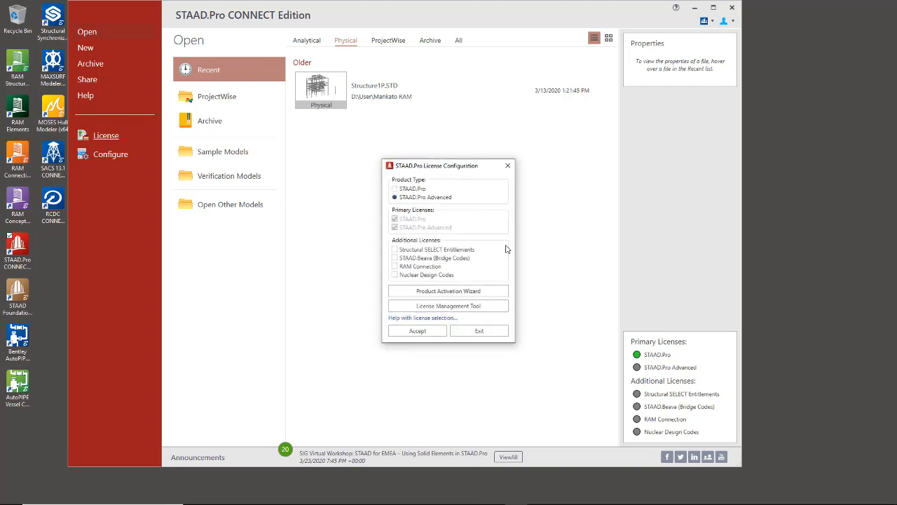
left_click(395, 266)
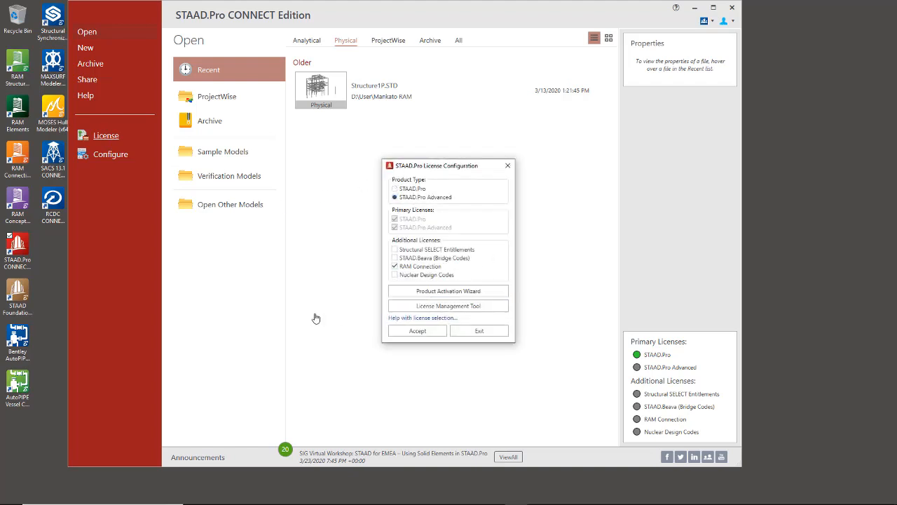
left_click(416, 331)
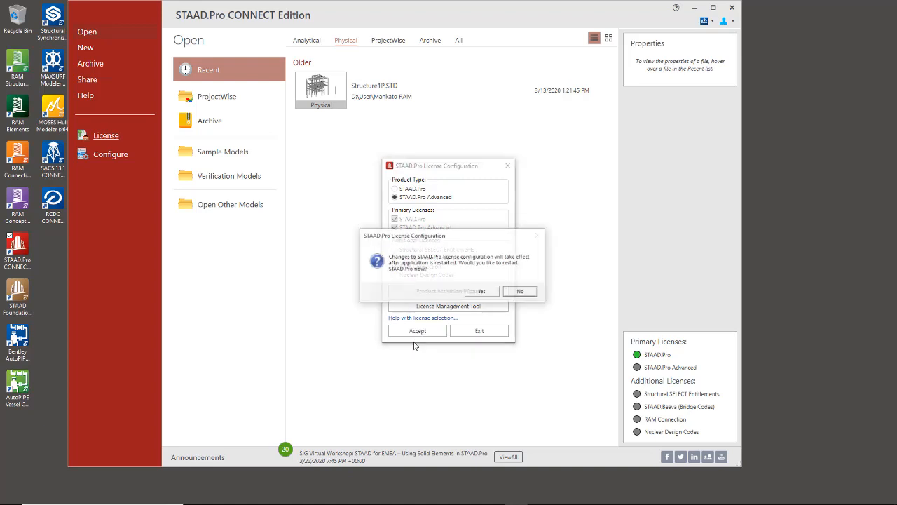
left_click(482, 290)
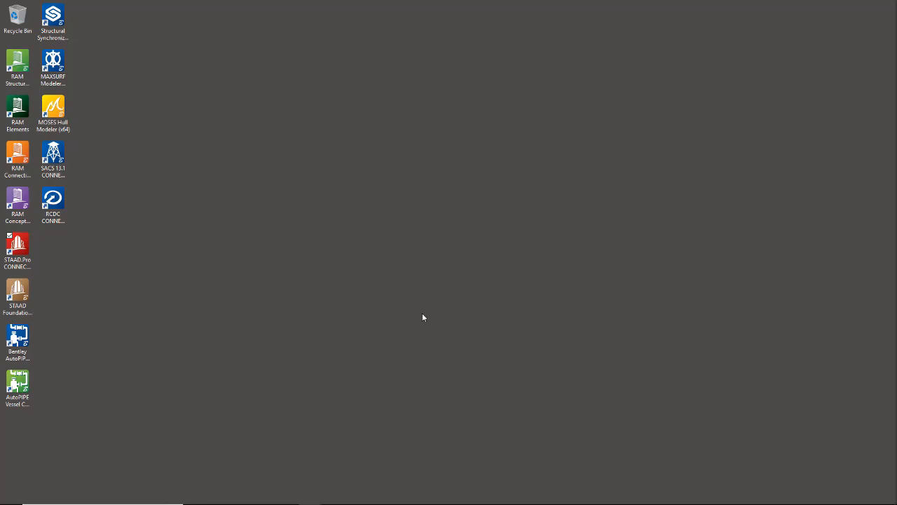
Step: Relaunch STAAD.Pro to confirm the Advanced and RAM Connection licenses, then close it
double_click(17, 249)
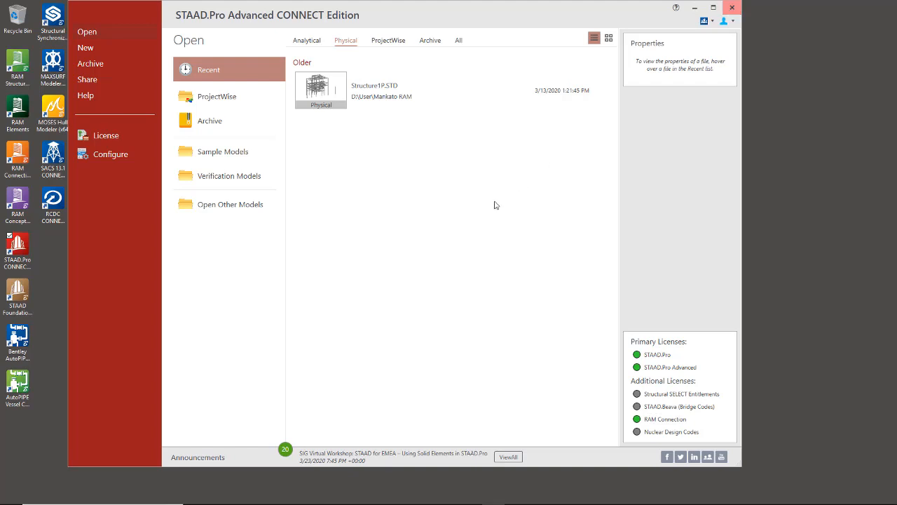
left_click(732, 8)
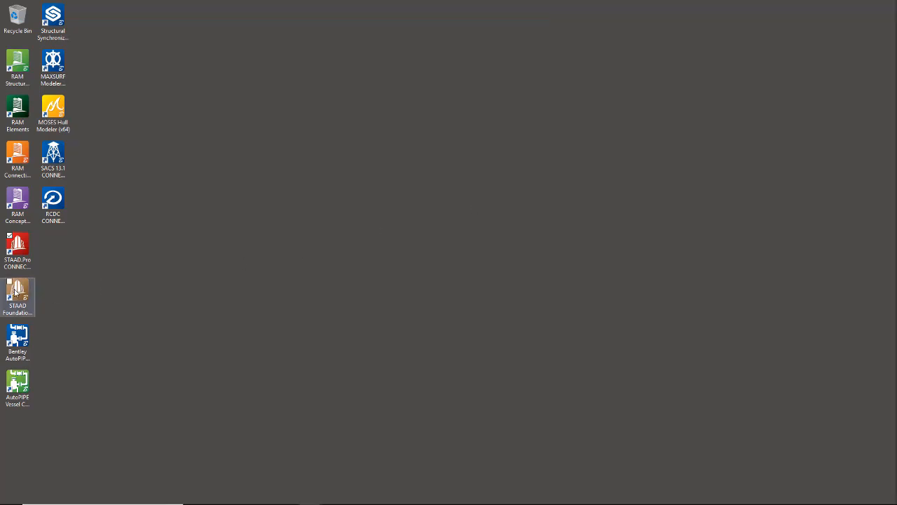
Step: Launch STAAD Foundation Advanced, accept the Foundation Advanced license type, then close the program
double_click(17, 294)
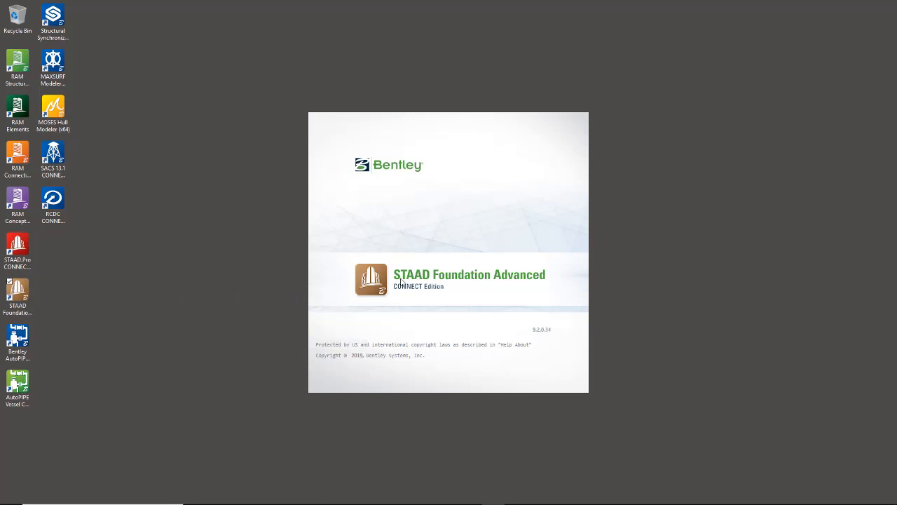
mouse_move(410, 288)
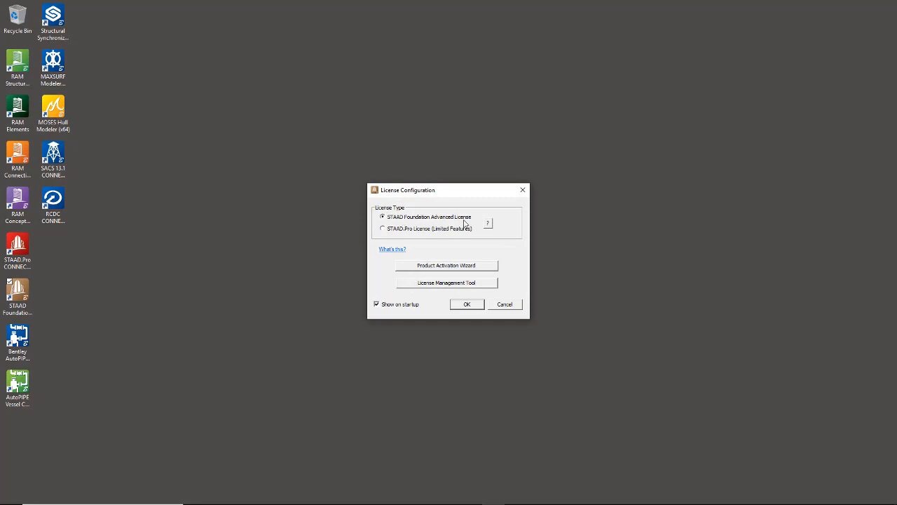
mouse_move(471, 222)
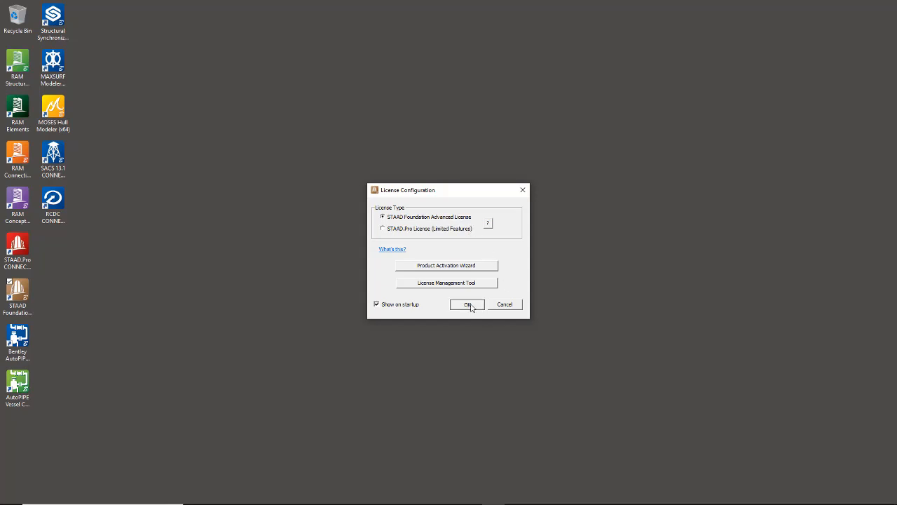
left_click(466, 304)
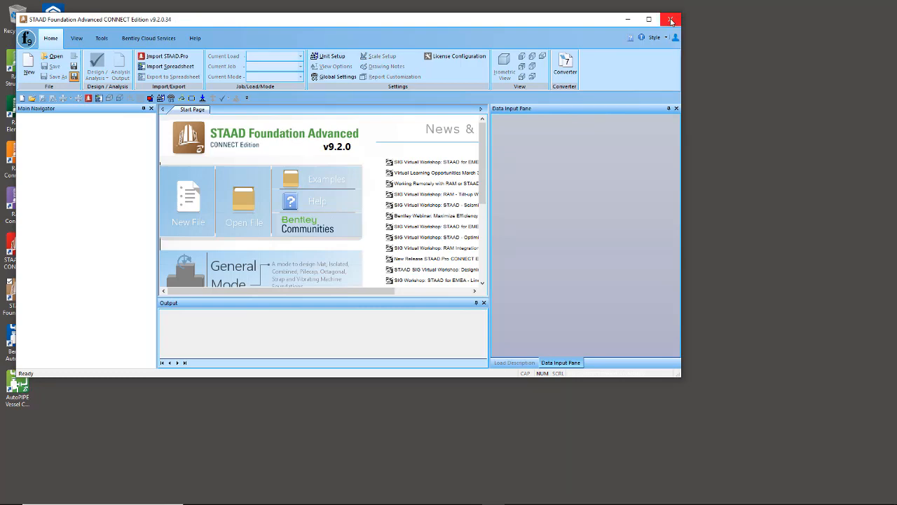
left_click(670, 20)
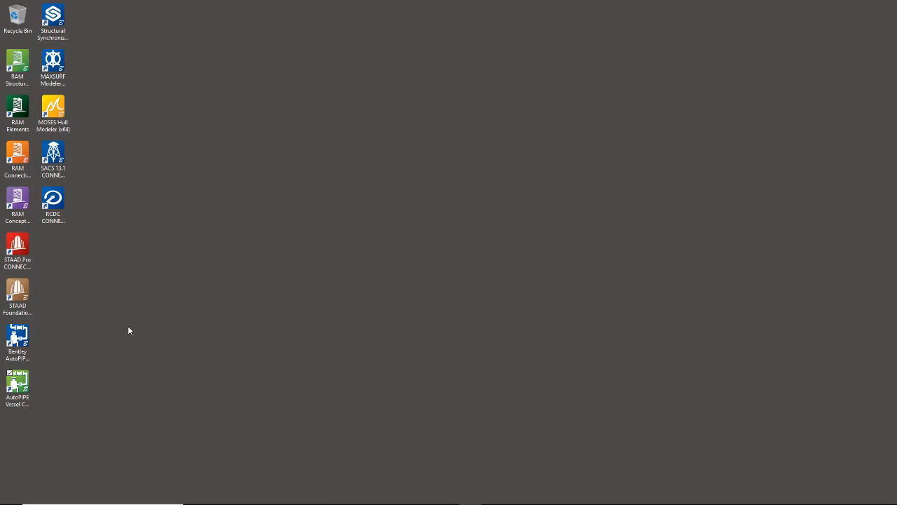
Step: Launch AutoPIPE, keep the welcome screen shown at startup, and confirm the Advanced license
double_click(17, 337)
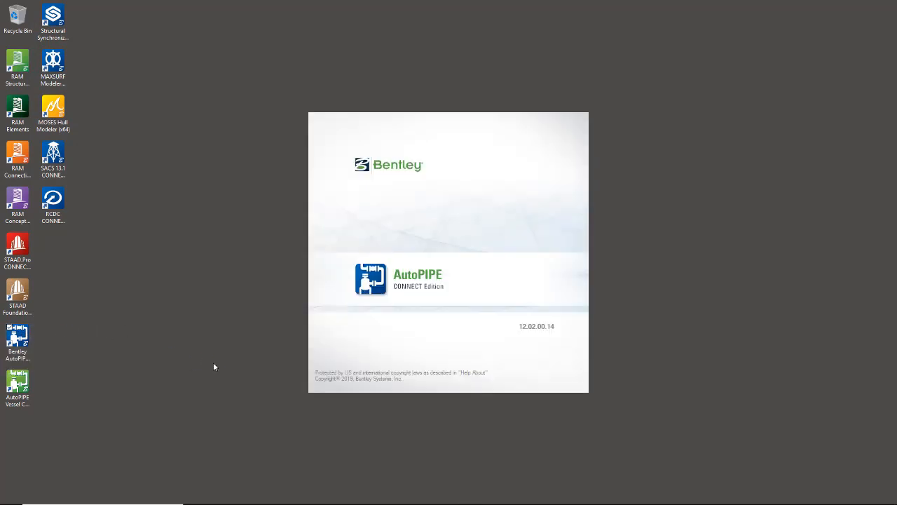
mouse_move(211, 357)
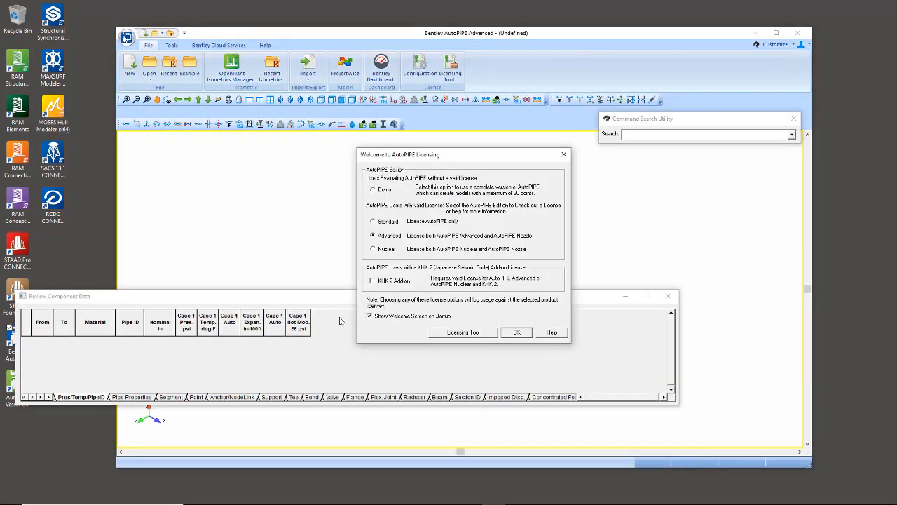
mouse_move(478, 244)
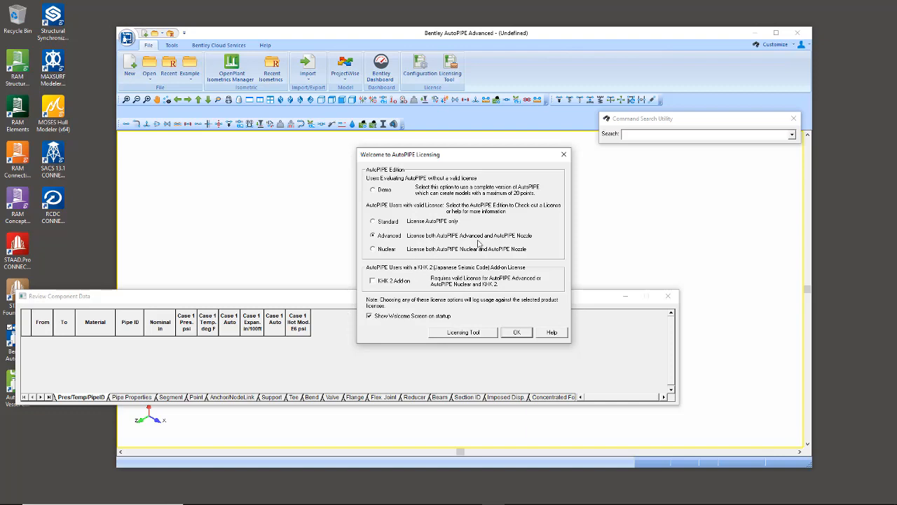
mouse_move(479, 244)
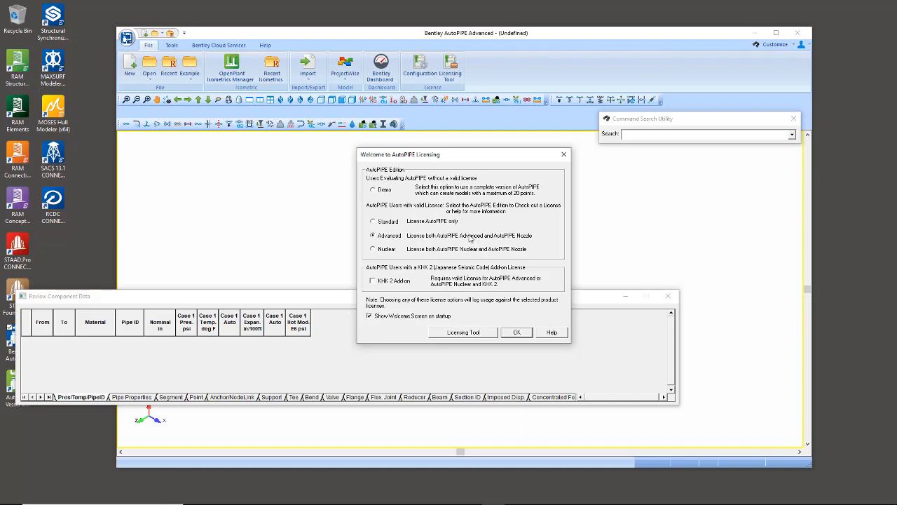
left_click(370, 315)
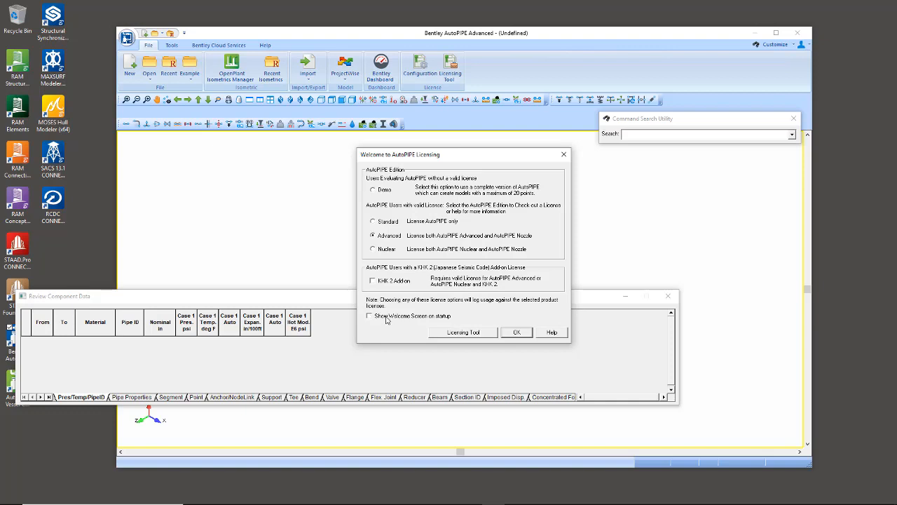
left_click(370, 315)
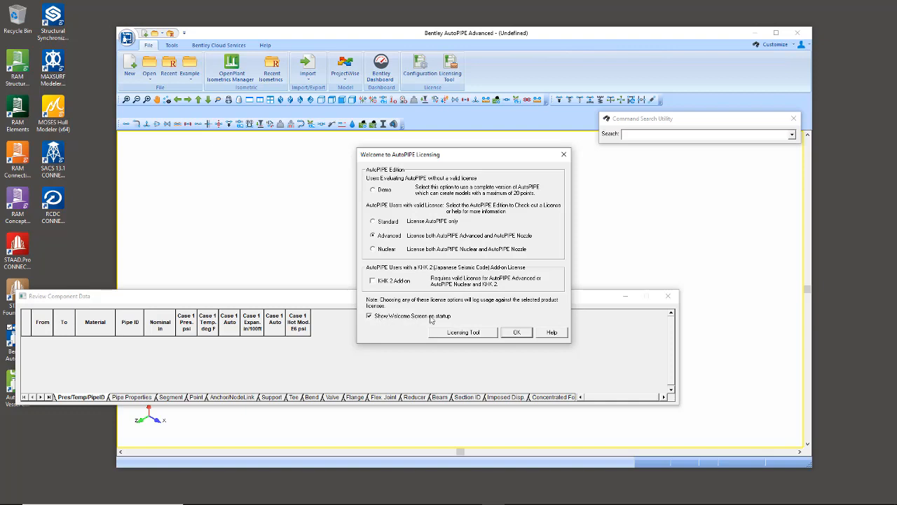
mouse_move(393, 319)
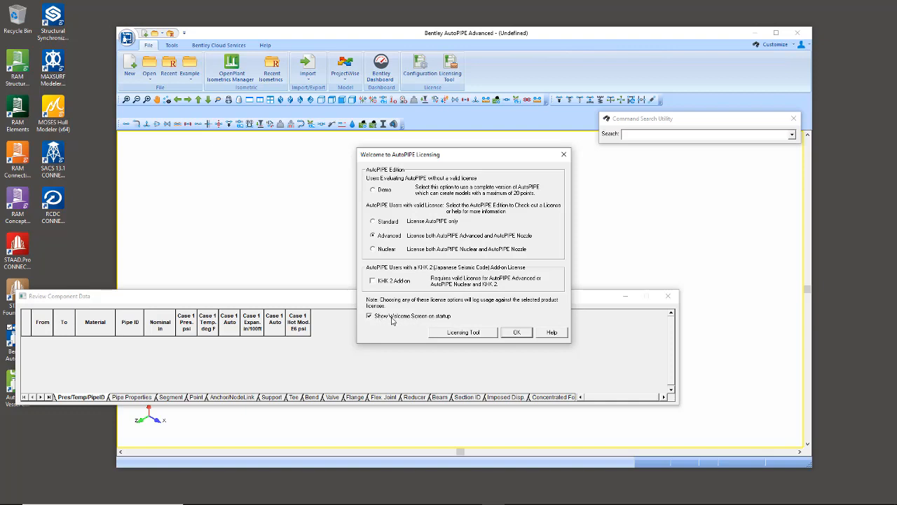
mouse_move(419, 321)
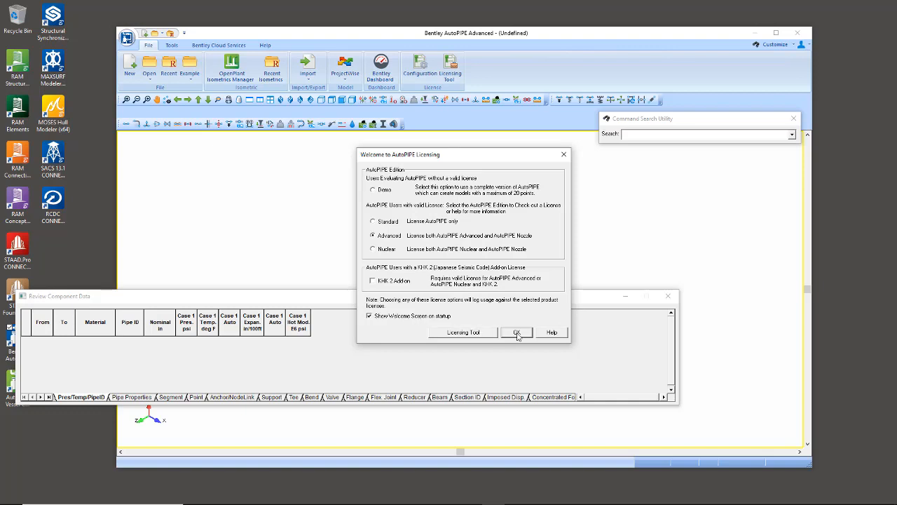
left_click(516, 331)
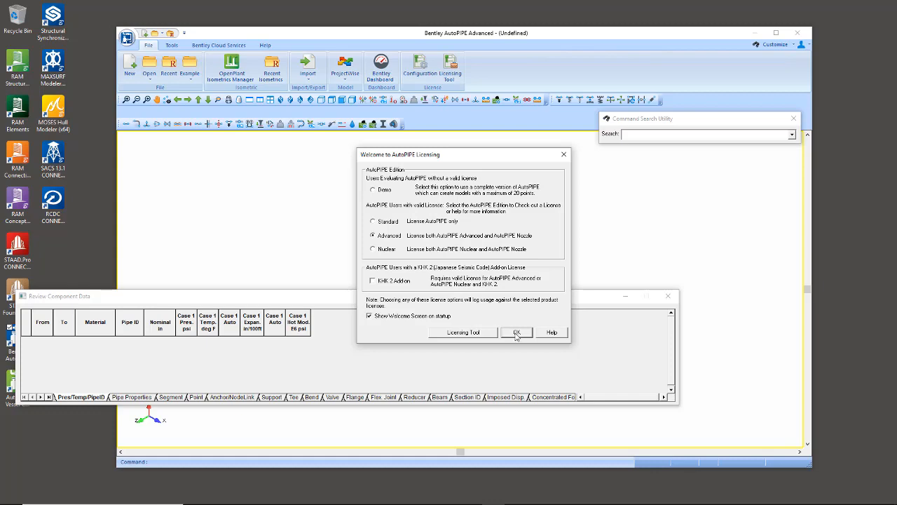
left_click(515, 331)
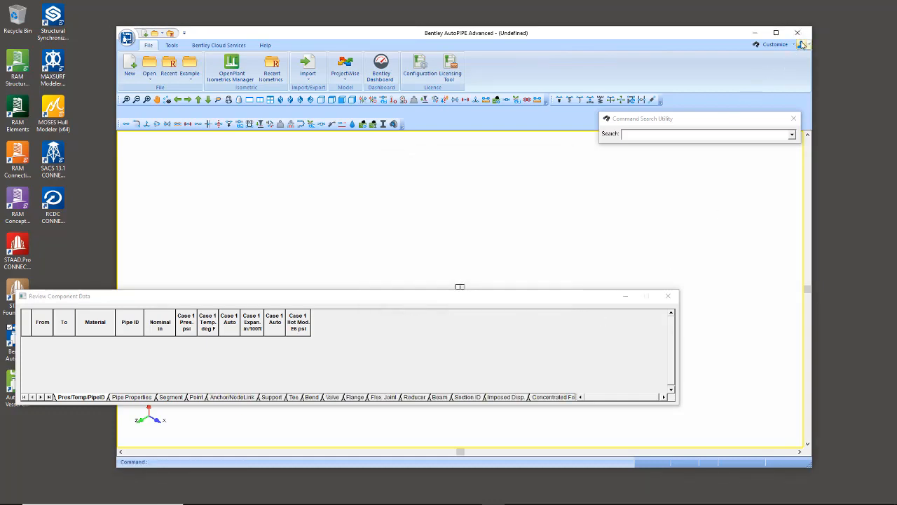
mouse_move(796, 34)
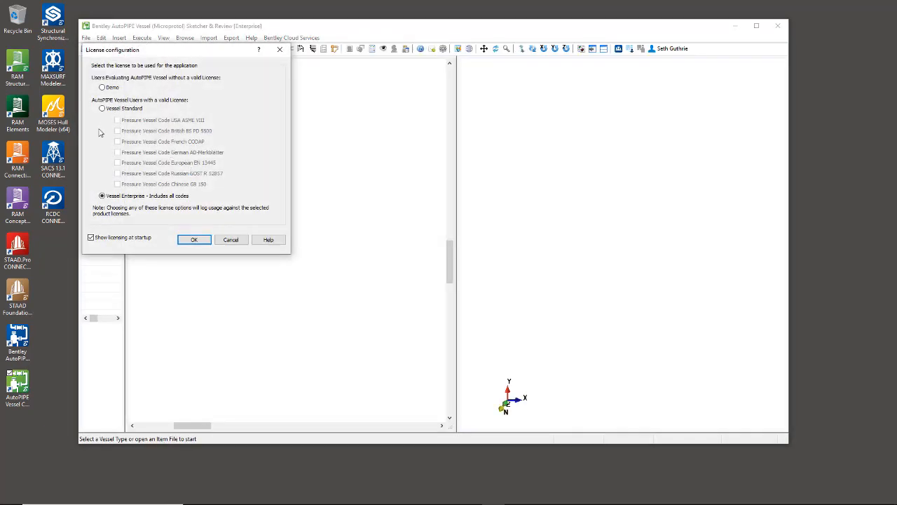
Step: Set the AutoPIPE Vessel license to Vessel Standard with the USA ASME VIII pressure vessel code
left_click(103, 108)
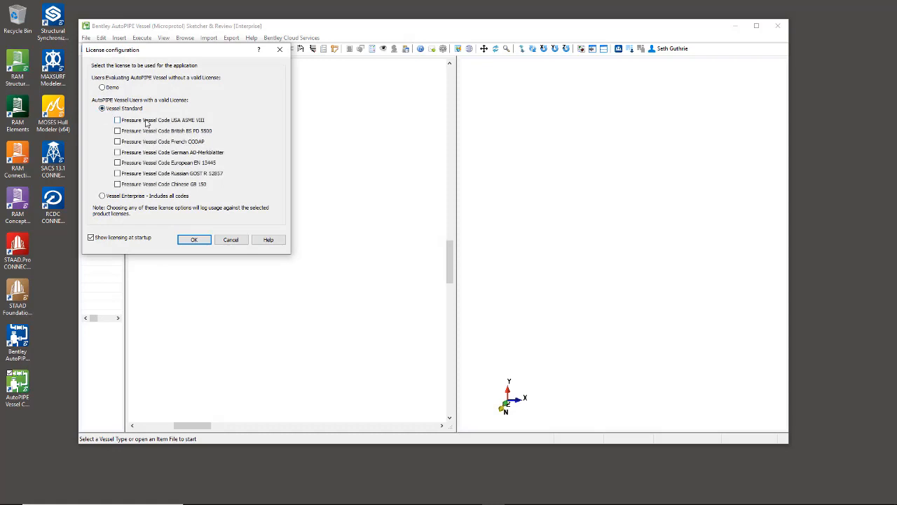
left_click(117, 121)
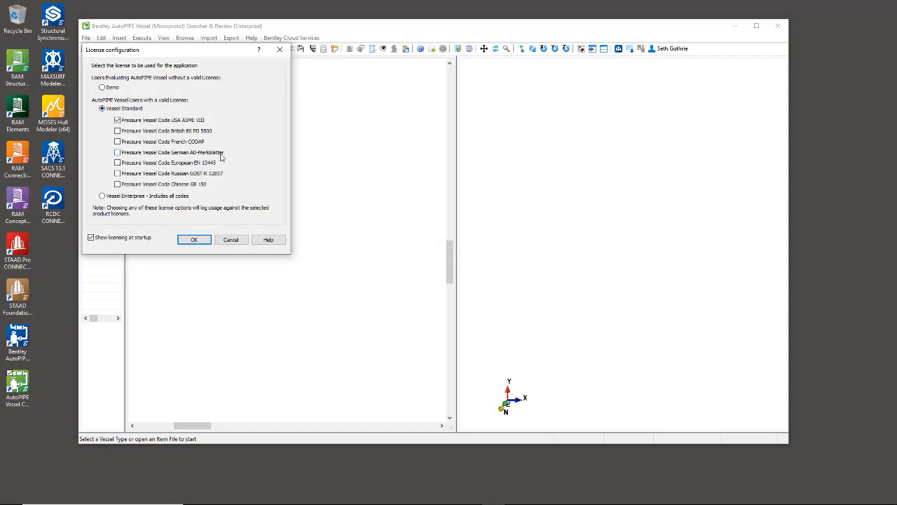
left_click(102, 196)
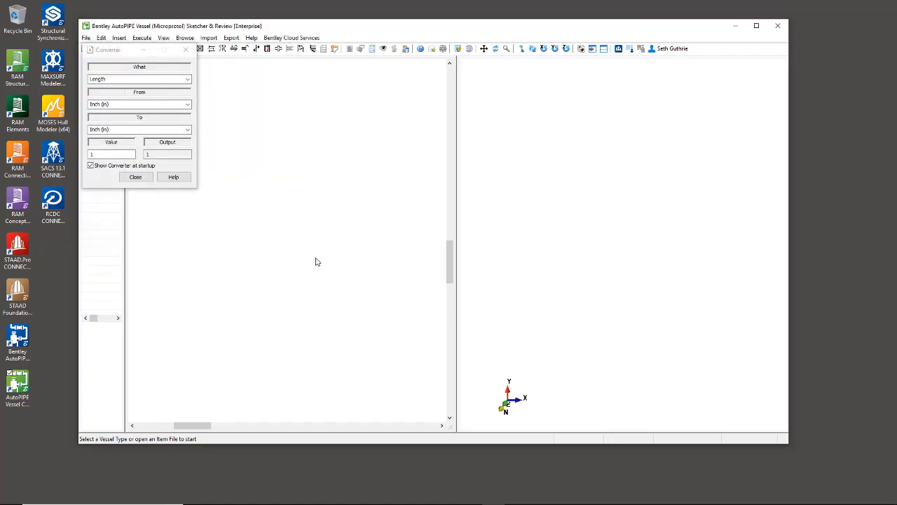
mouse_move(314, 258)
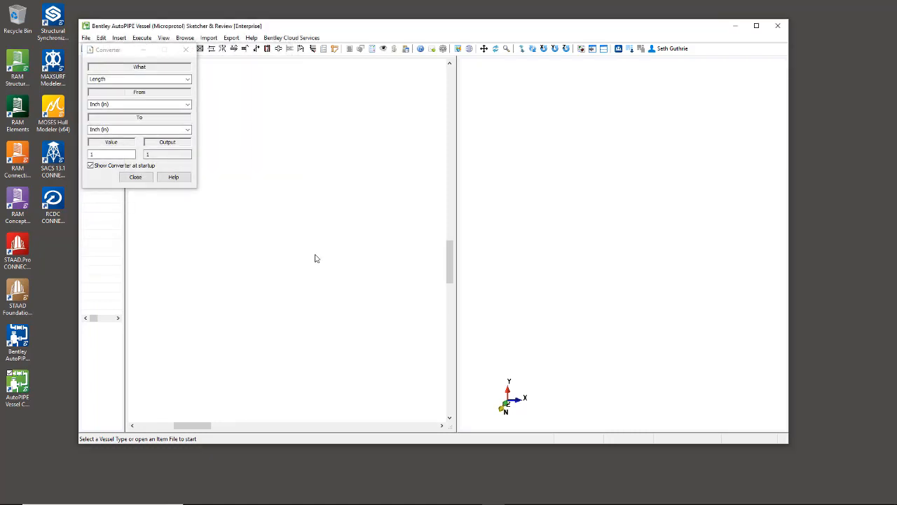
mouse_move(700, 50)
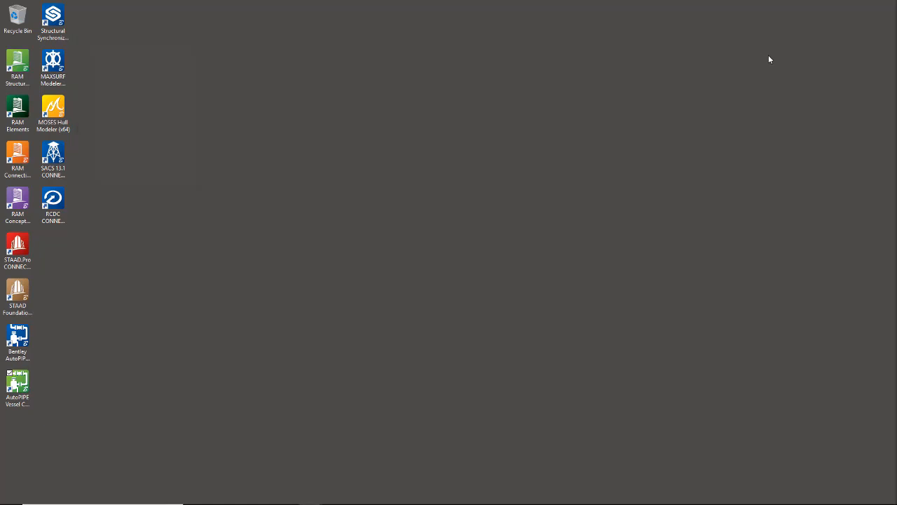
mouse_move(129, 191)
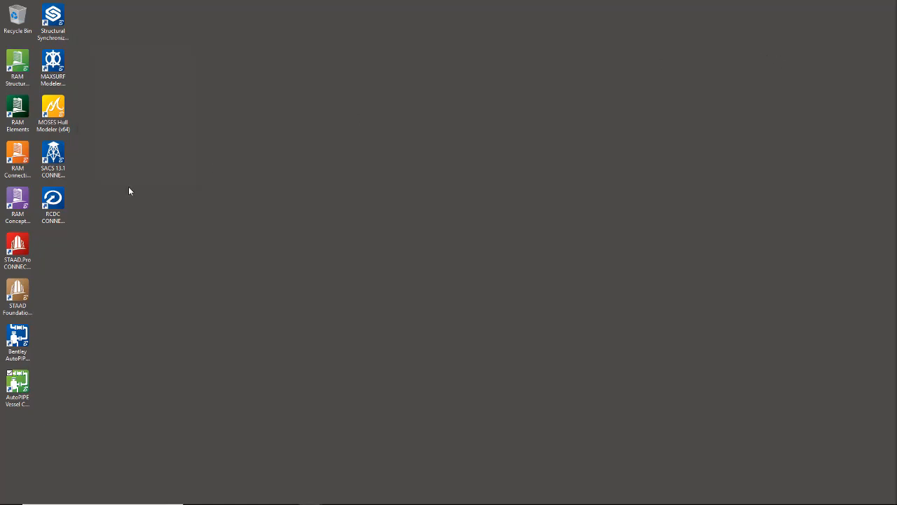
Step: Launch MAXSURF Modeler and confirm MAXSURF Advanced as the licence to use
left_click(53, 67)
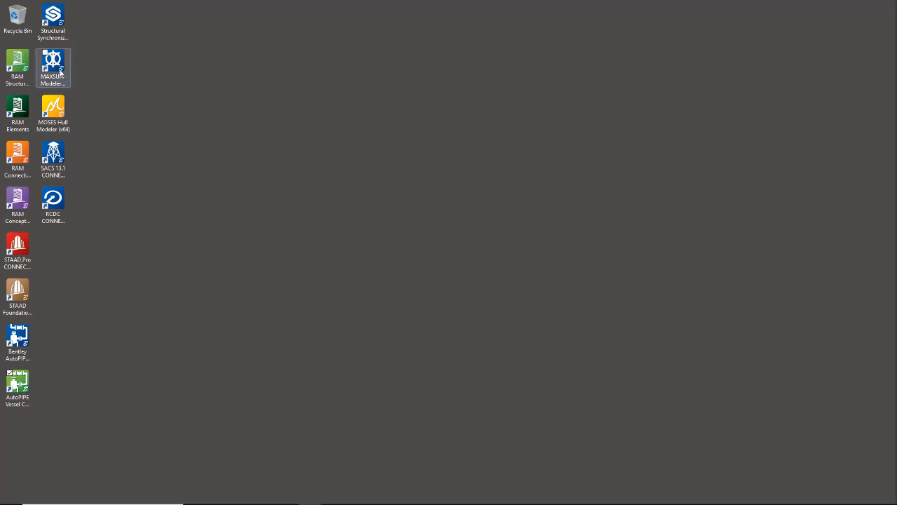
left_click(53, 67)
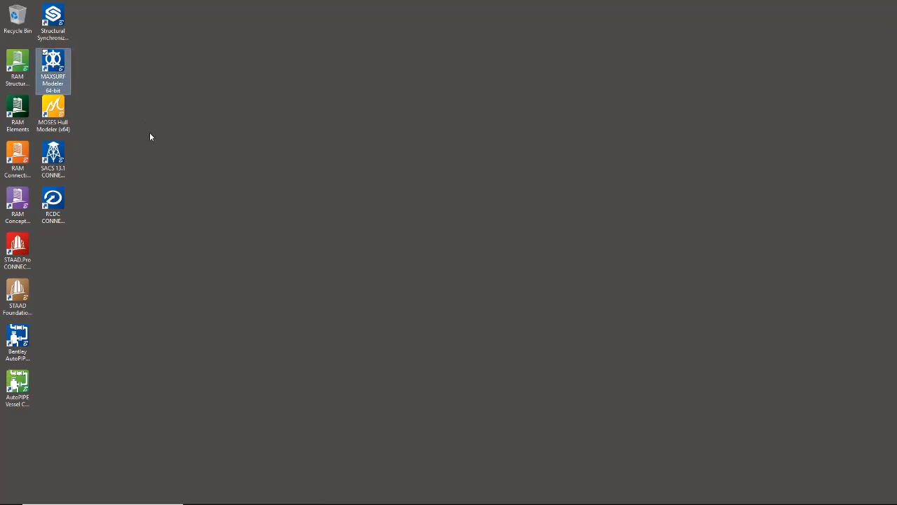
left_click(236, 199)
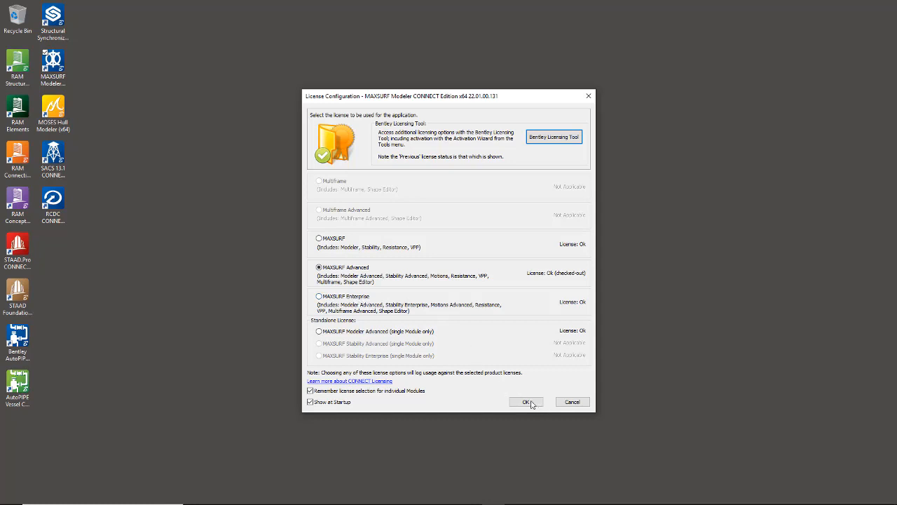
left_click(525, 401)
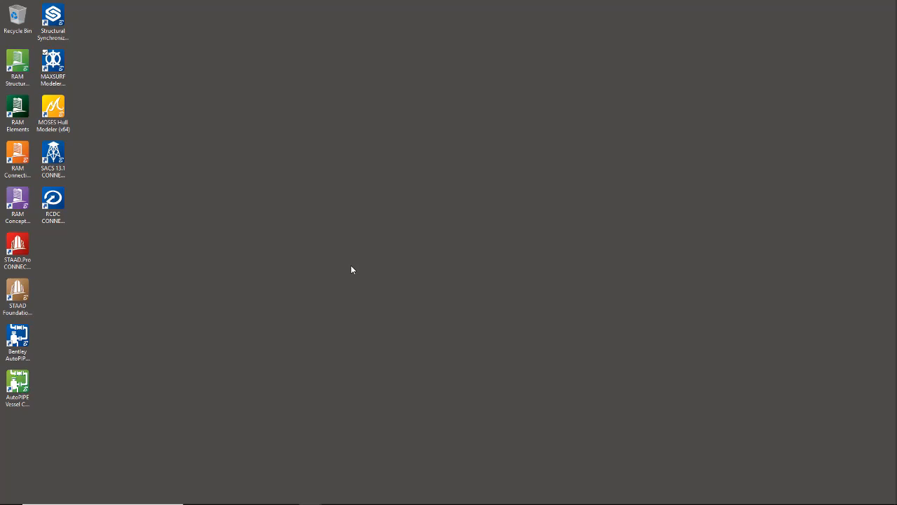
Step: Dismiss the release news, check the Help menu, and close MAXSURF Modeler
double_click(53, 63)
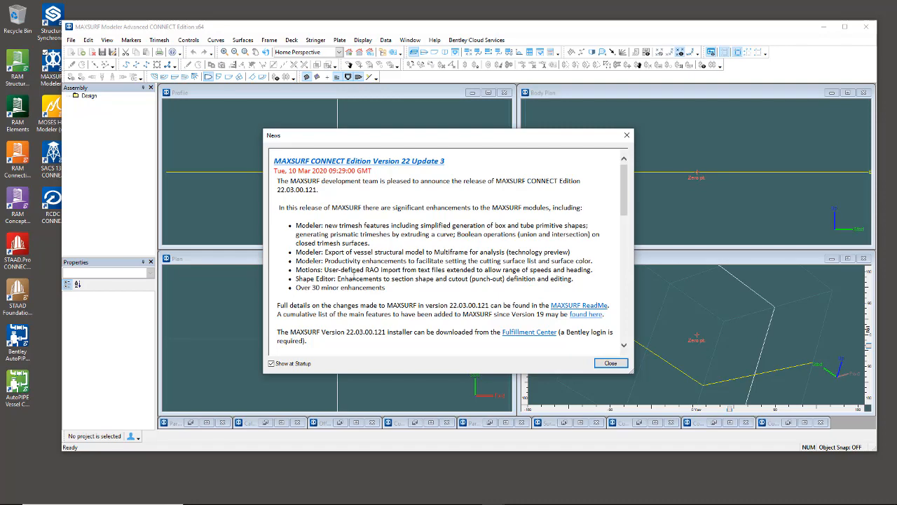
left_click(610, 362)
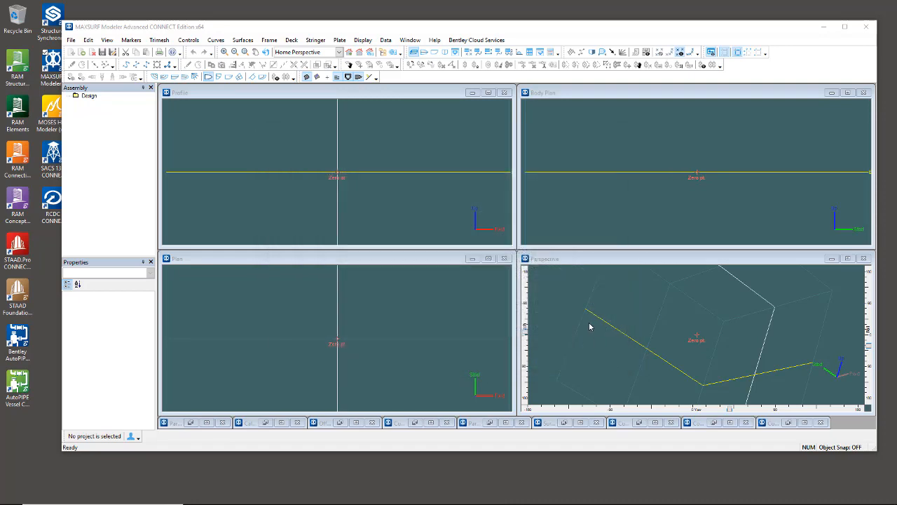
left_click(434, 40)
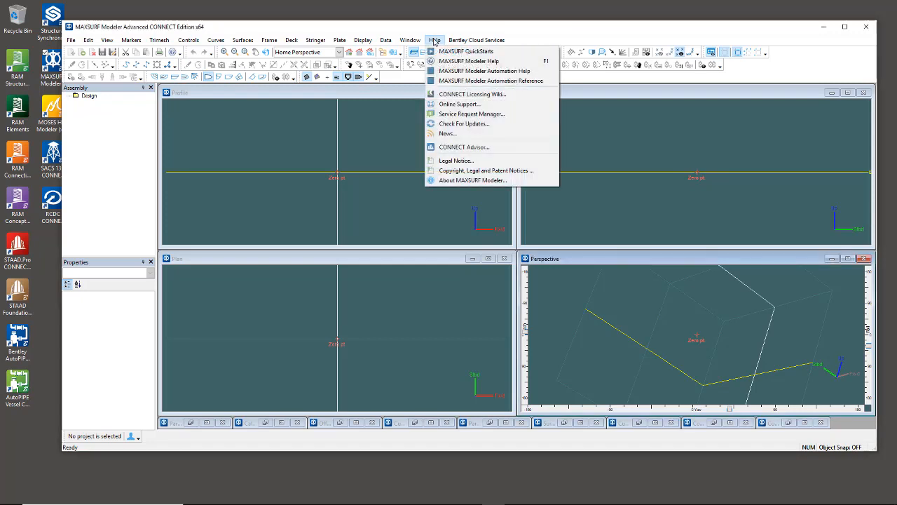
left_click(477, 39)
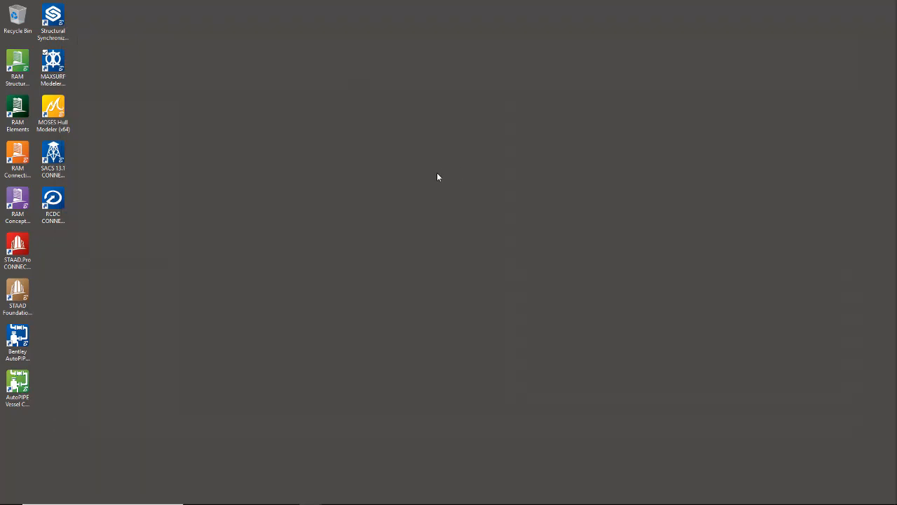
Step: Launch MOSES Hull Modeler, confirm the MOSES Enterprise Suite licence, and dismiss the release news
left_click(53, 112)
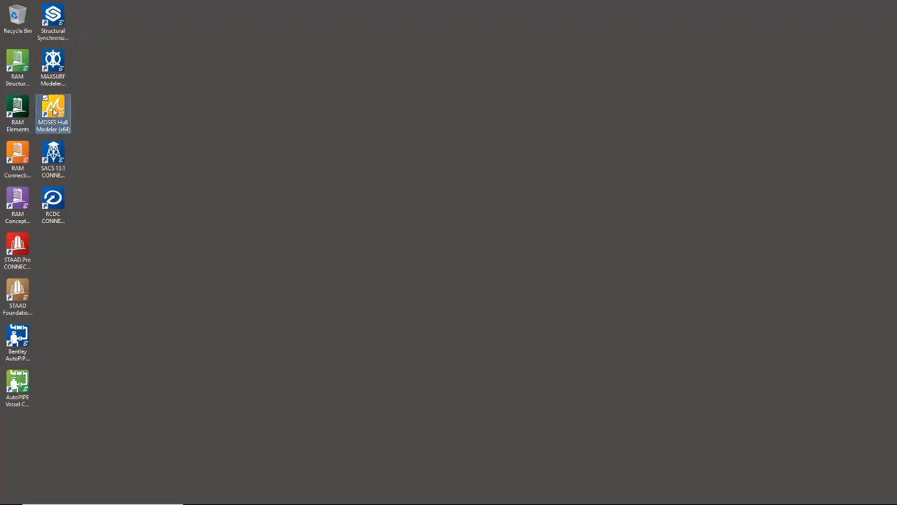
double_click(53, 112)
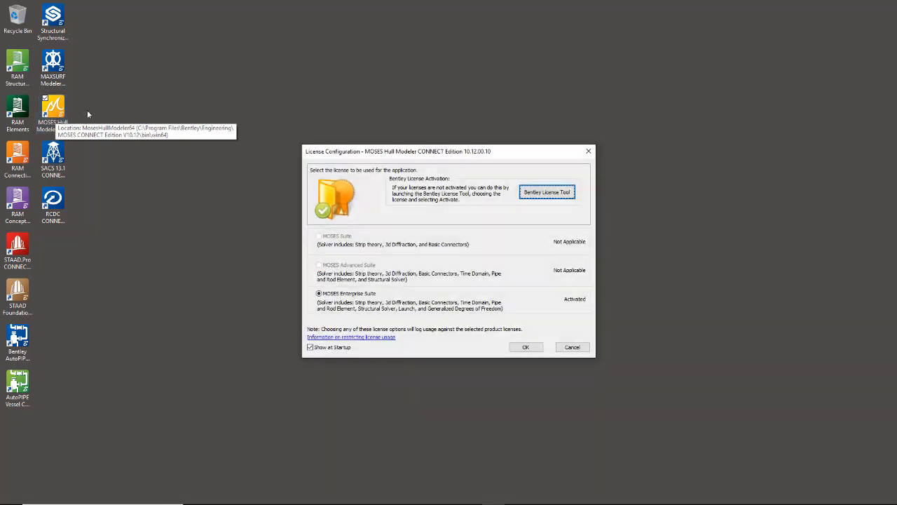
mouse_move(378, 271)
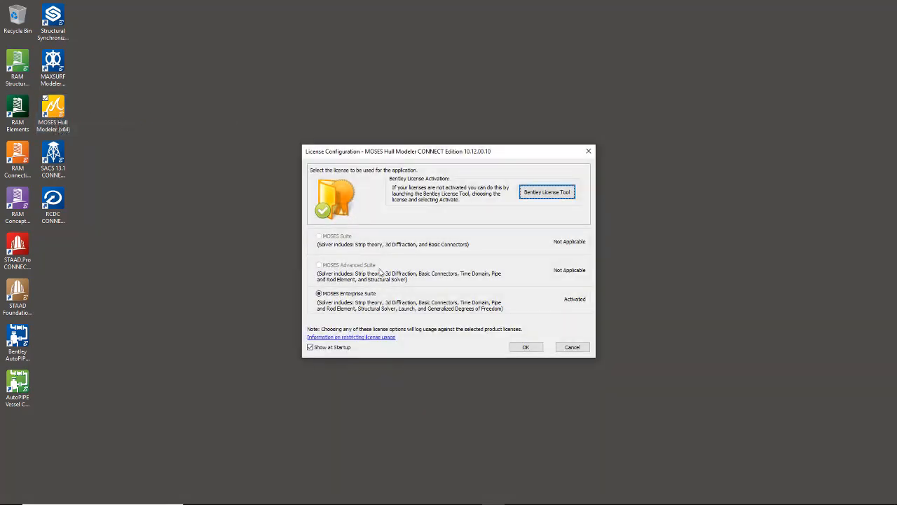
mouse_move(372, 272)
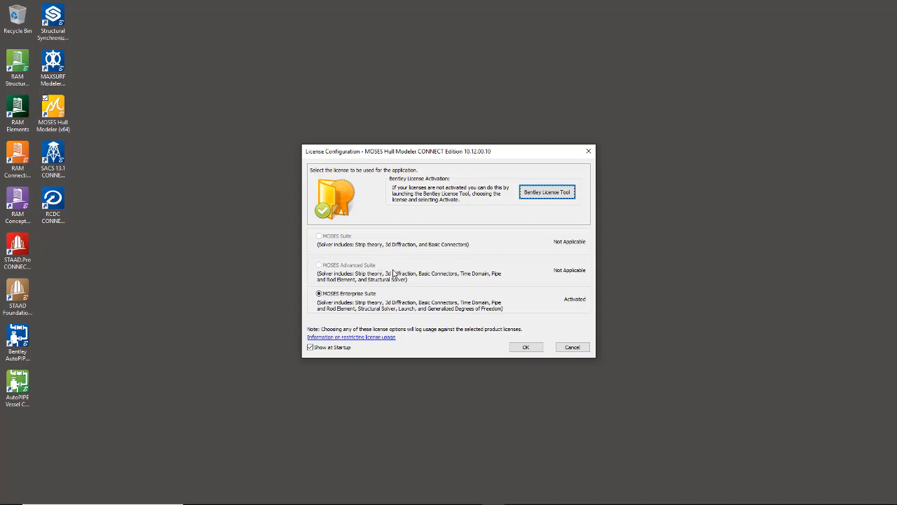
mouse_move(373, 289)
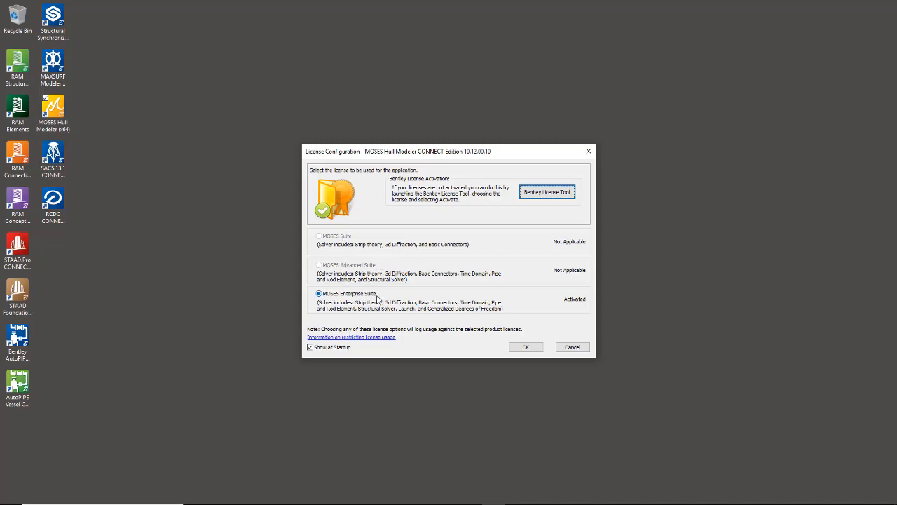
mouse_move(521, 325)
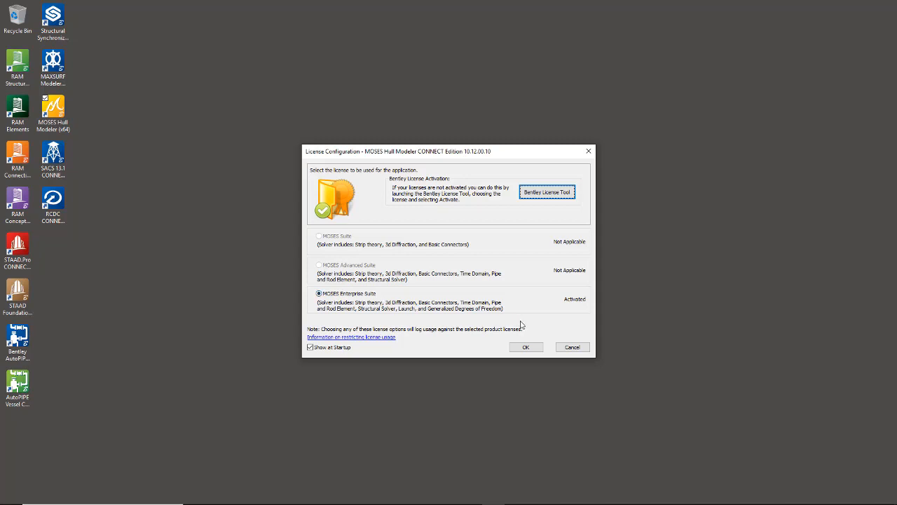
left_click(526, 346)
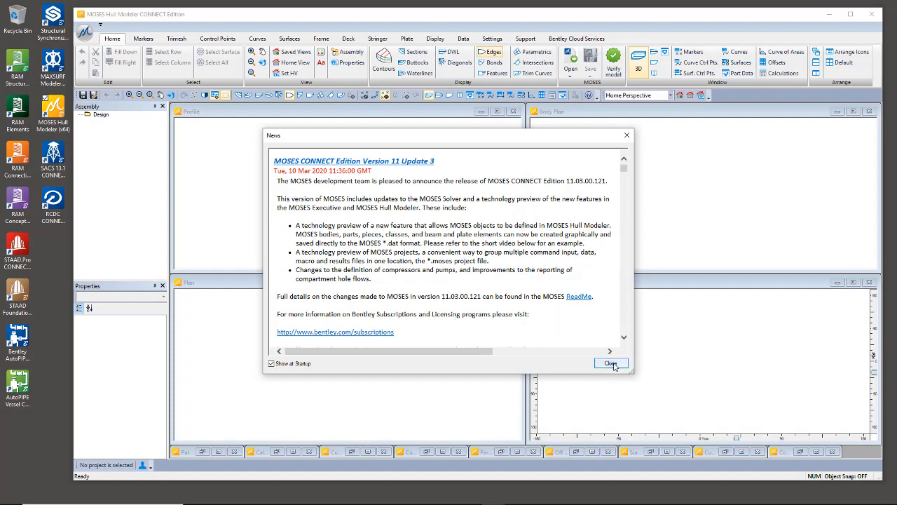
left_click(611, 363)
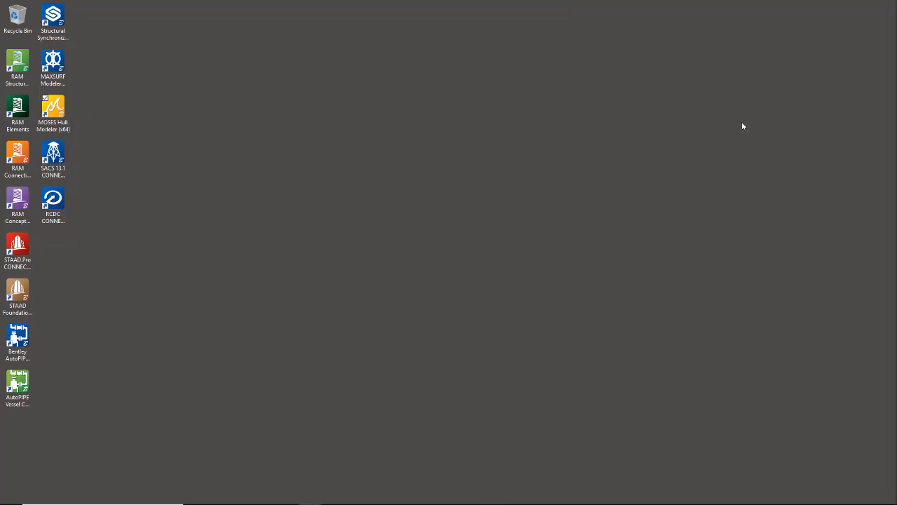
Step: Launch SACS with SACS Offshore Structure Enterprise kept as default licence and show the Support tools
left_click(53, 157)
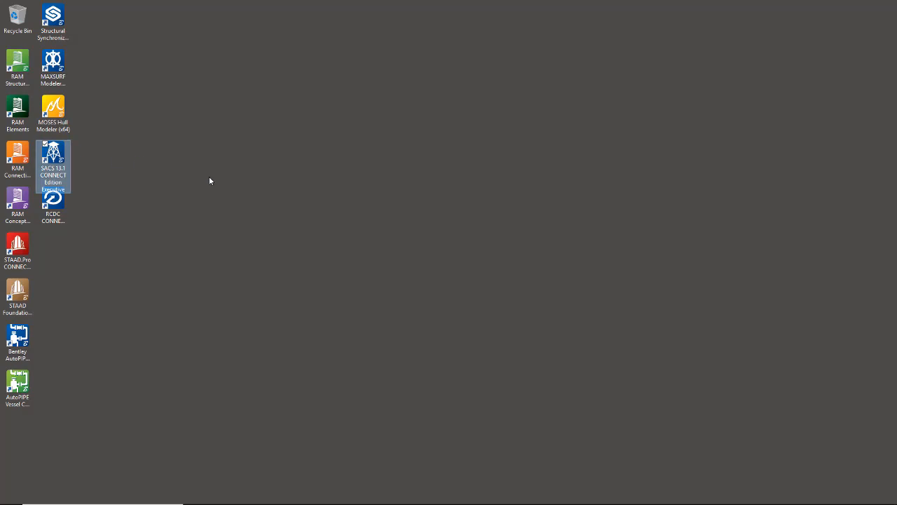
double_click(53, 165)
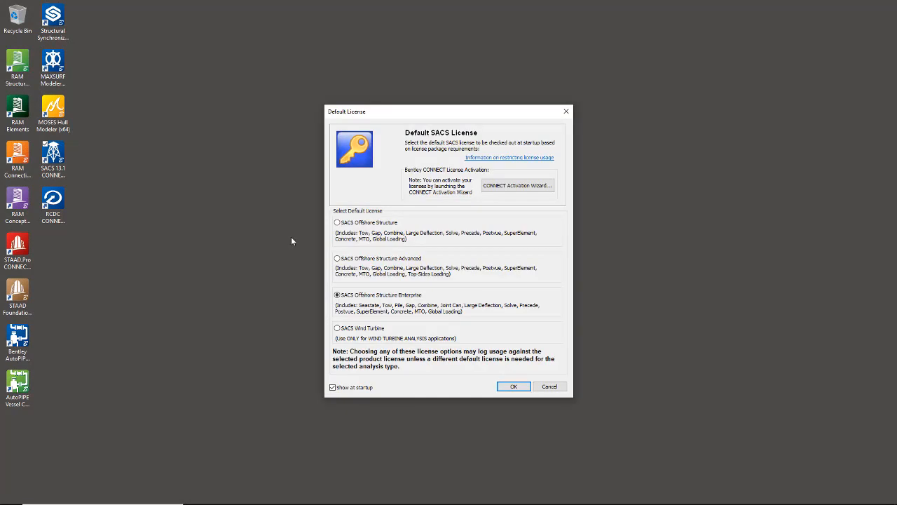
mouse_move(379, 331)
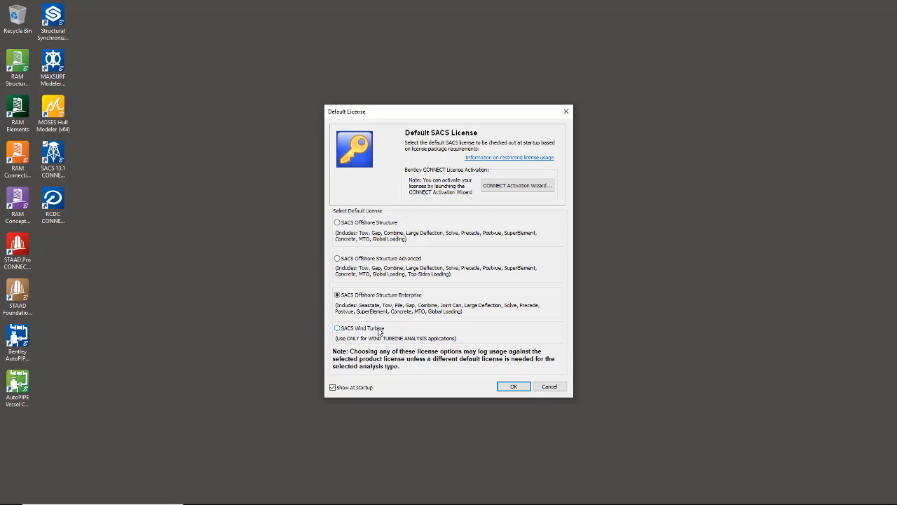
left_click(513, 387)
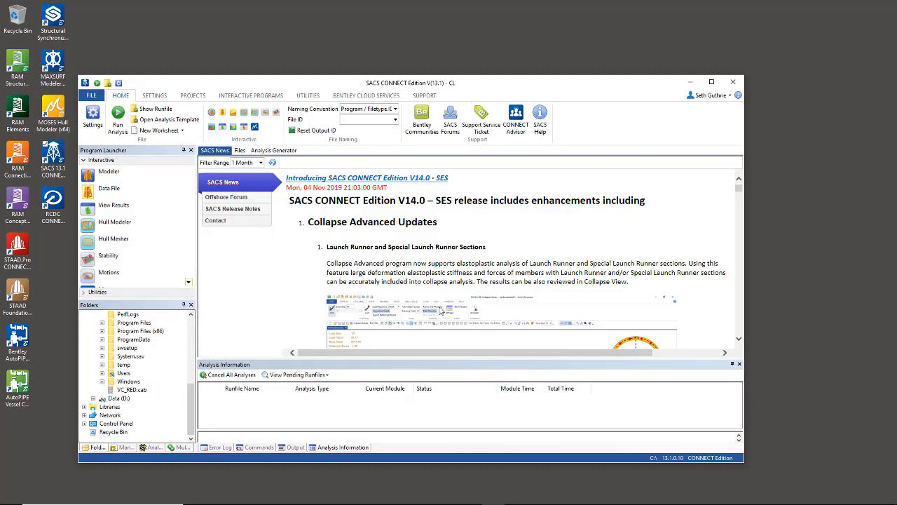
mouse_move(443, 310)
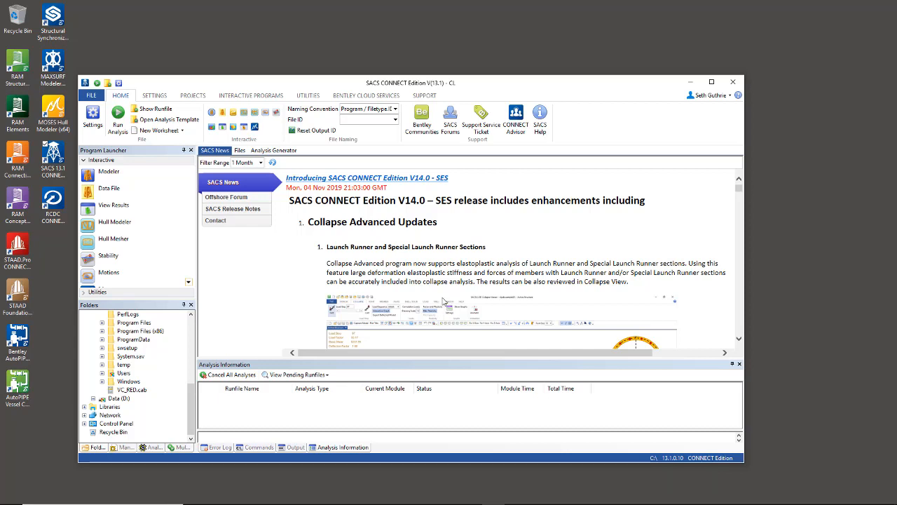
left_click(423, 96)
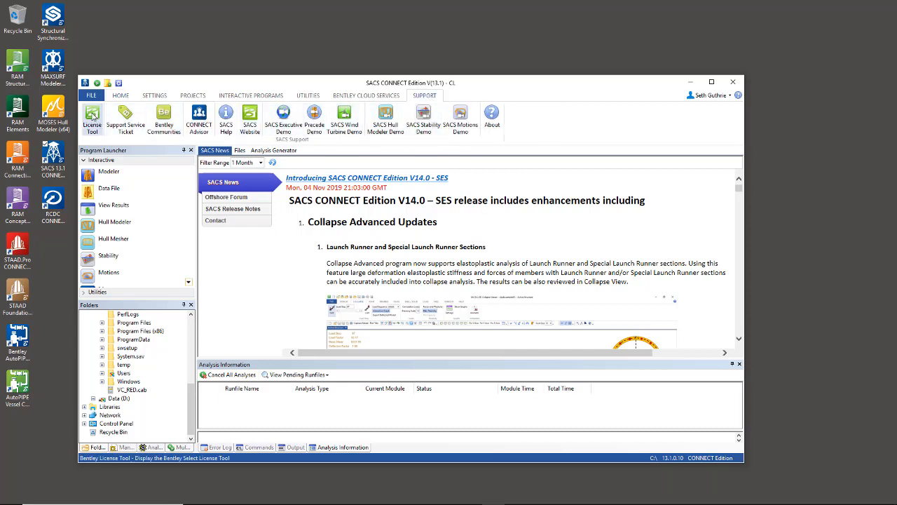
mouse_move(93, 115)
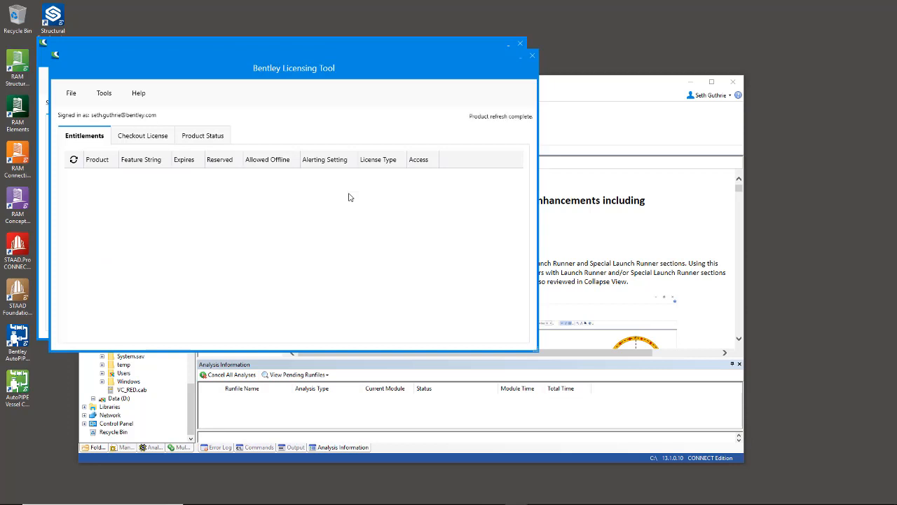
mouse_move(109, 120)
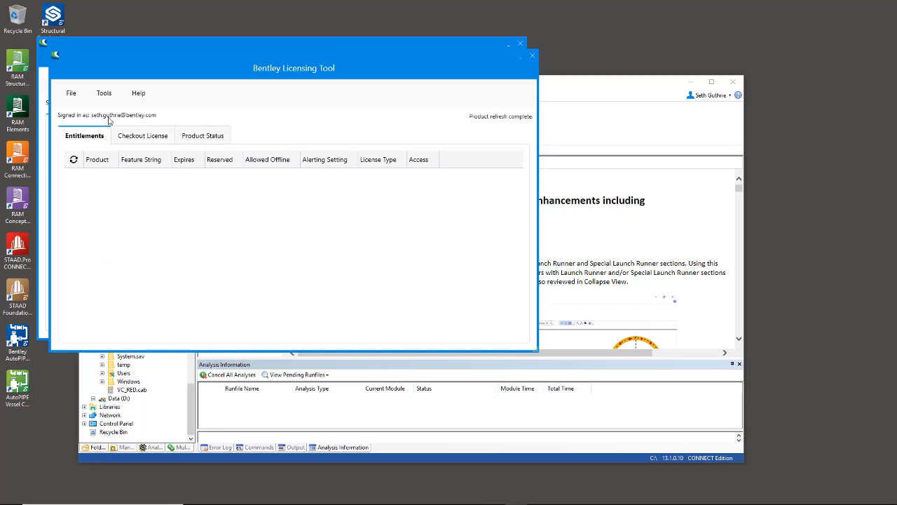
mouse_move(151, 121)
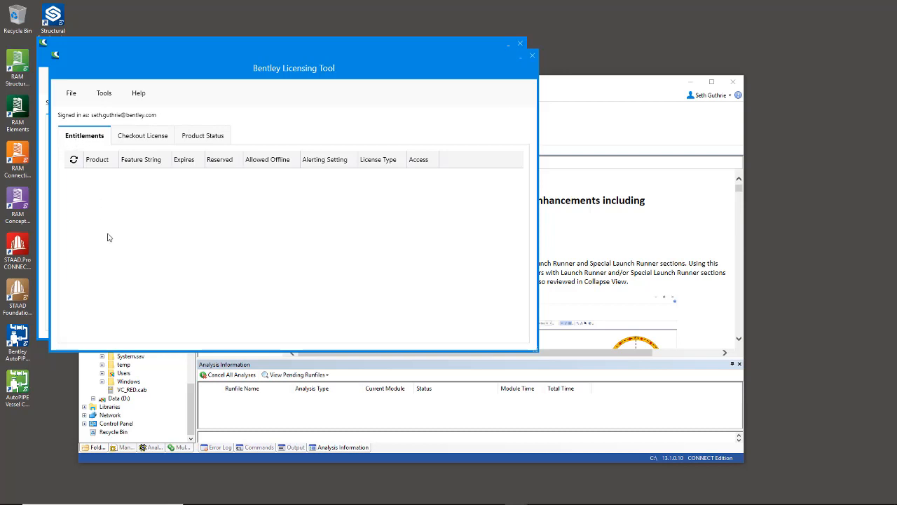
mouse_move(105, 196)
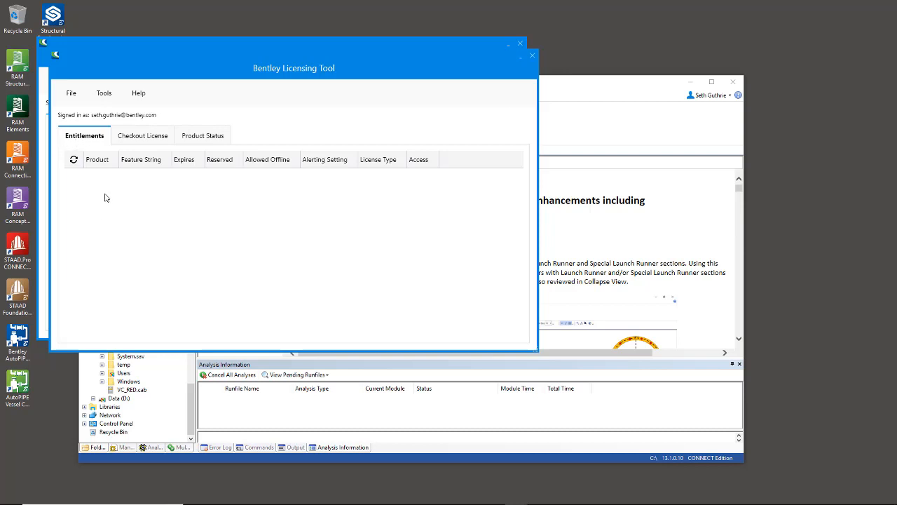
mouse_move(132, 293)
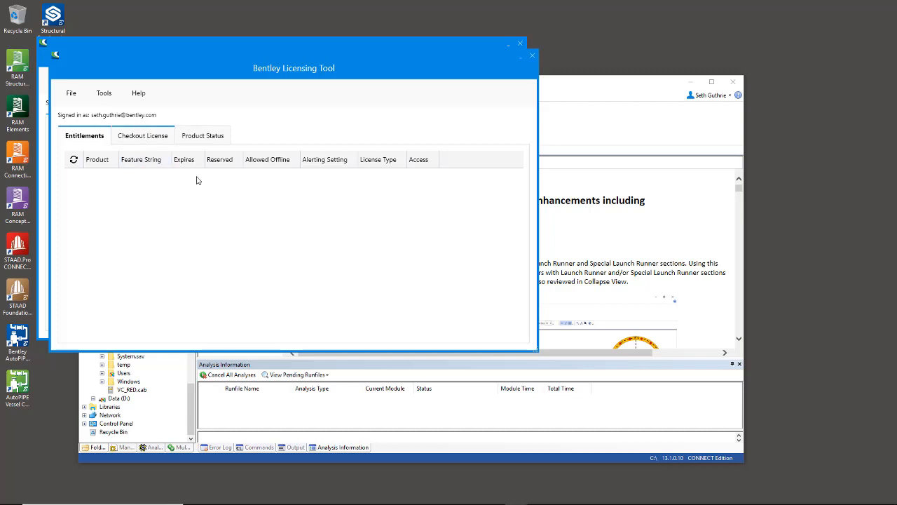
Step: Review Checkout License with its expiration date, then return to Entitlements to check products
left_click(143, 134)
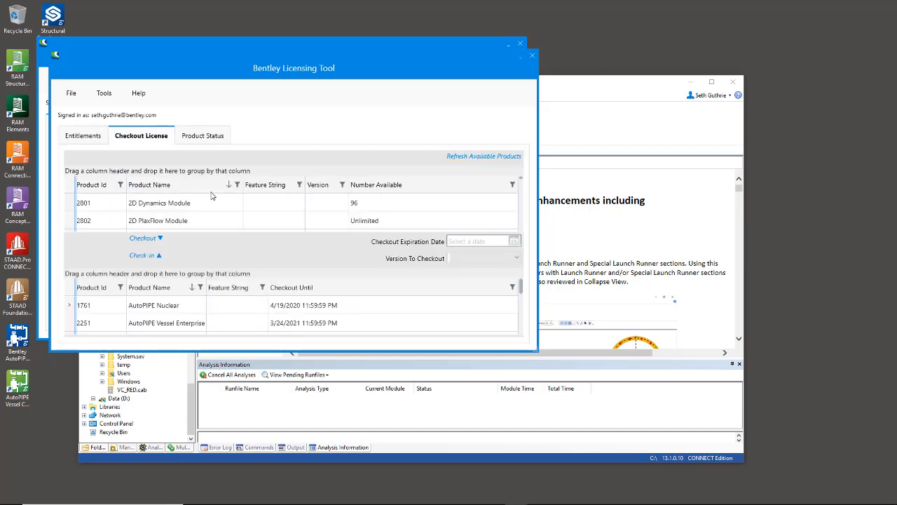
left_click(484, 241)
type("3/24/2021")
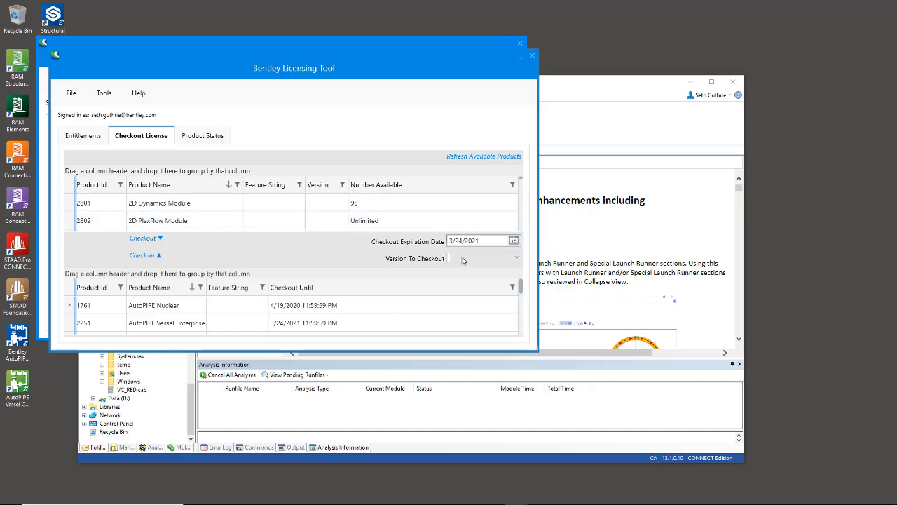
left_click(477, 241)
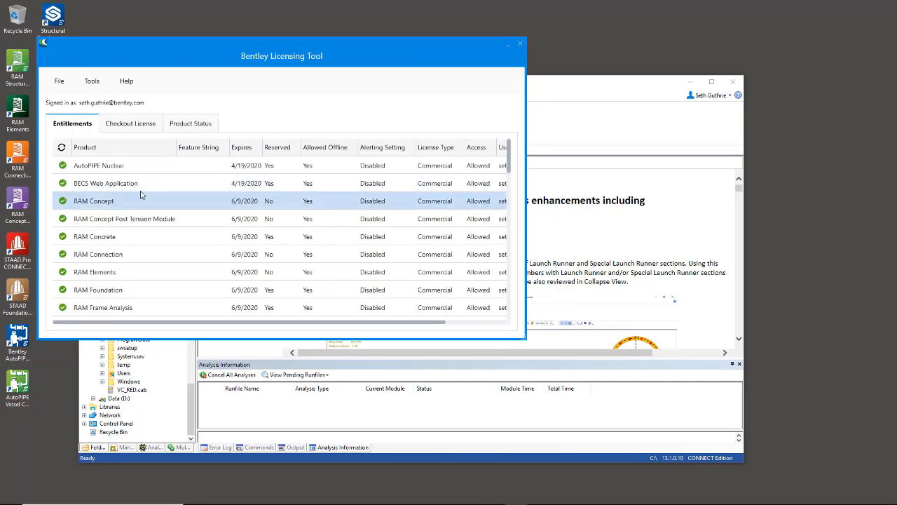
left_click(104, 307)
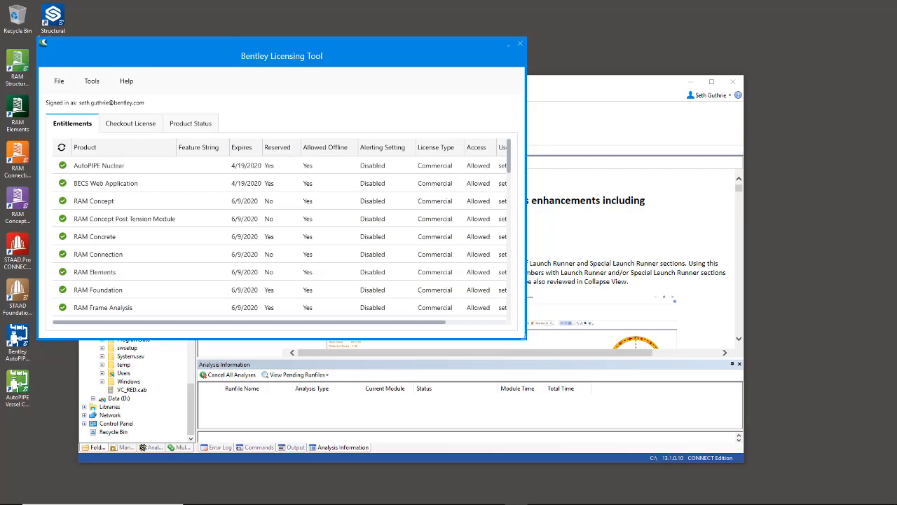
left_click(739, 314)
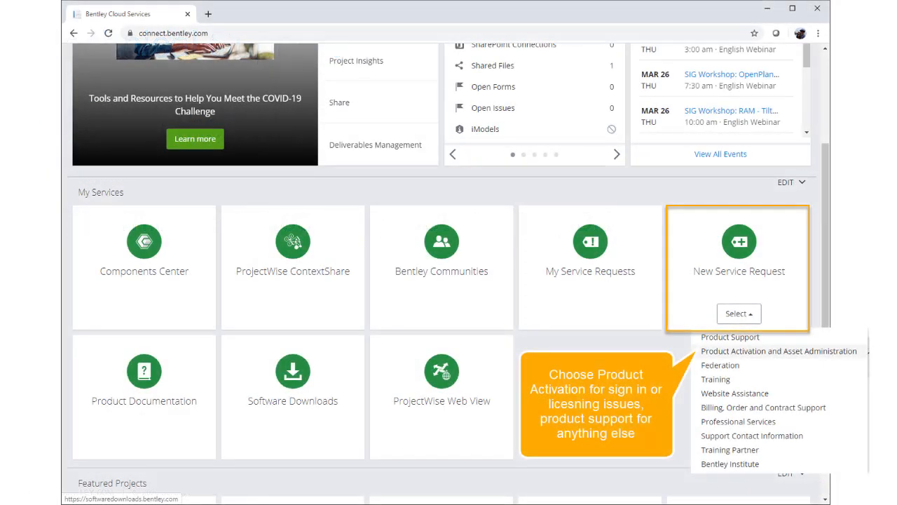